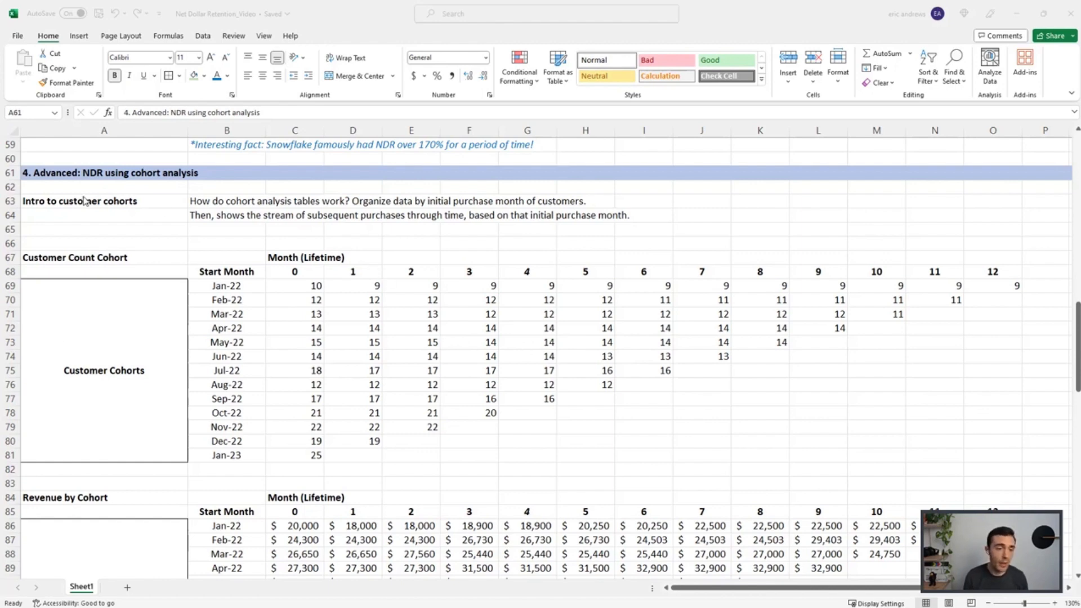
Move from the Intro to customer cohorts label down to the Customer Count Cohort table
left_click(85, 200)
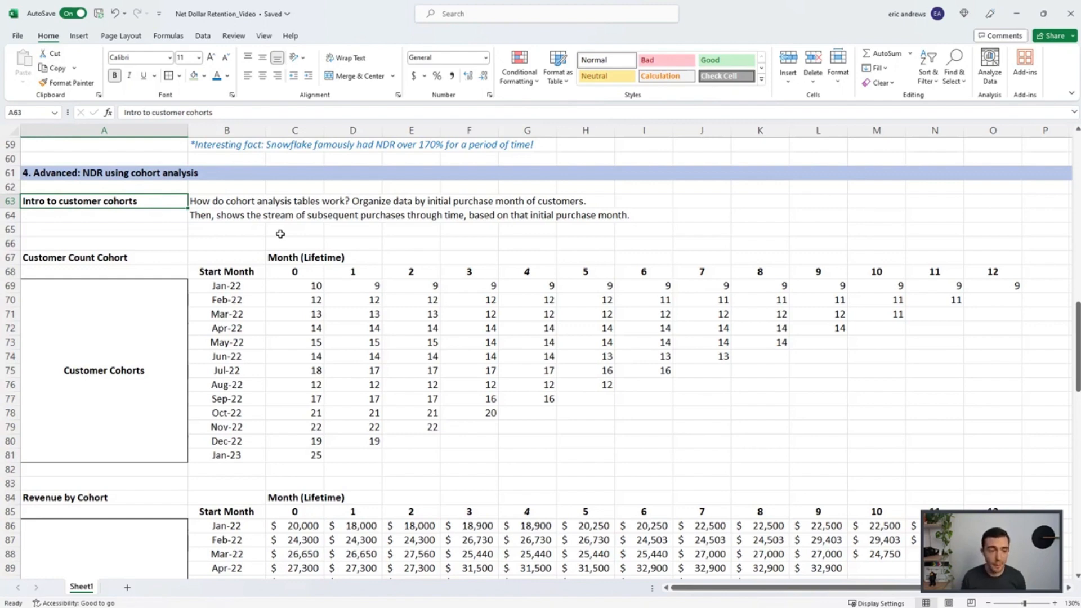
left_click(73, 257)
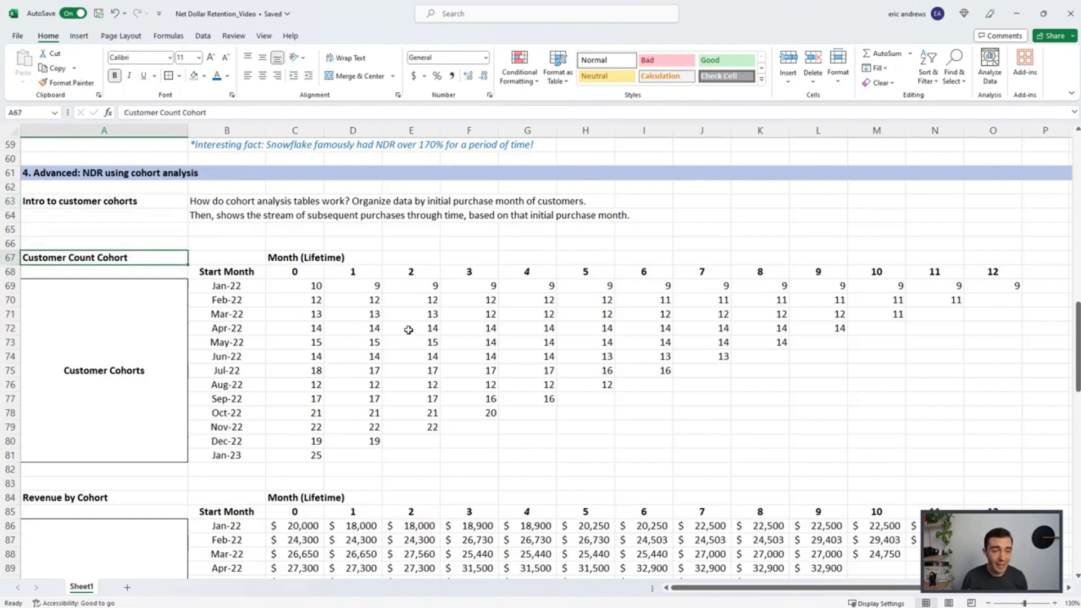
scroll("down", 3)
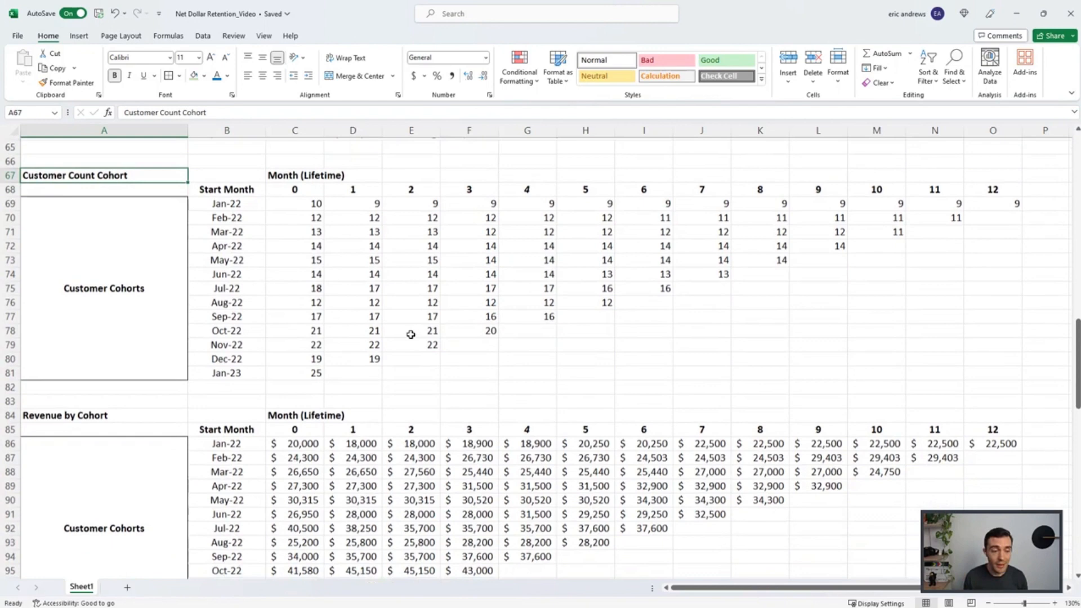
scroll("down", 3)
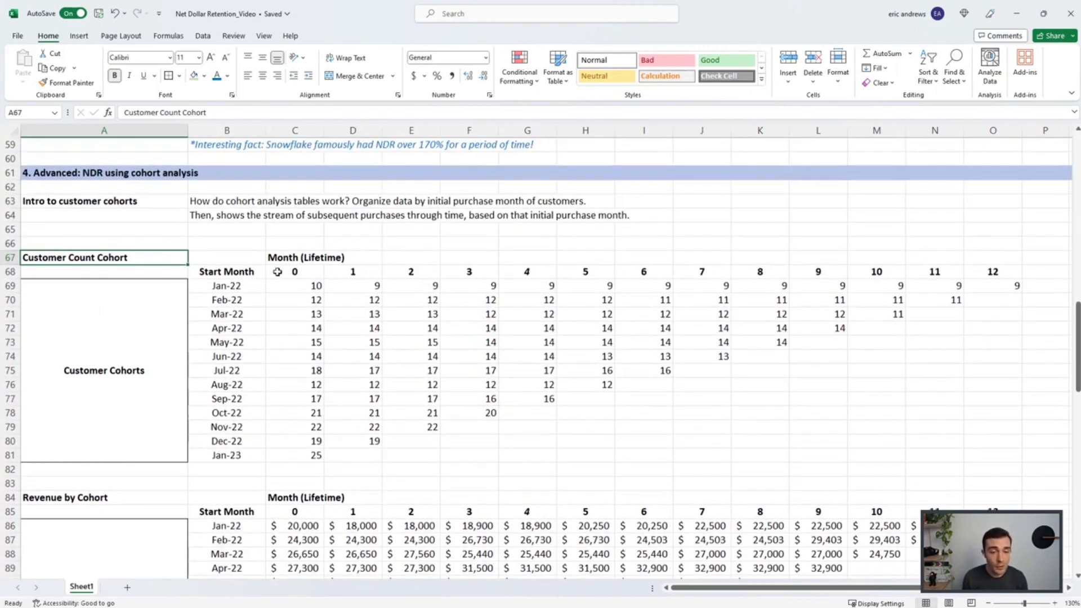
Trace the Apr-22 cohort's customer counts from month 0 through month 3 and across all months
left_click(296, 271)
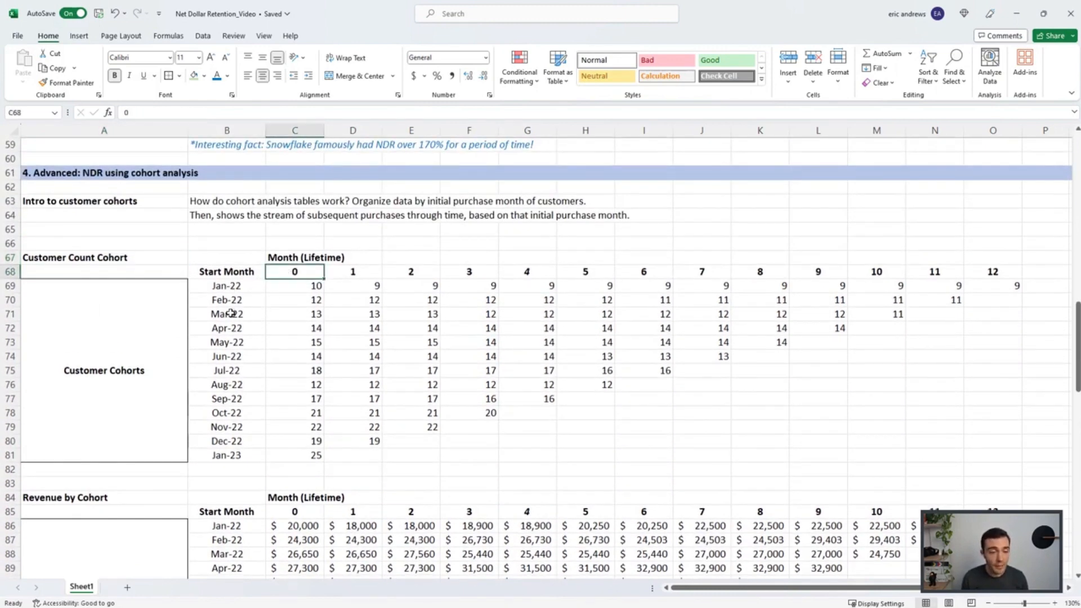
left_click(295, 329)
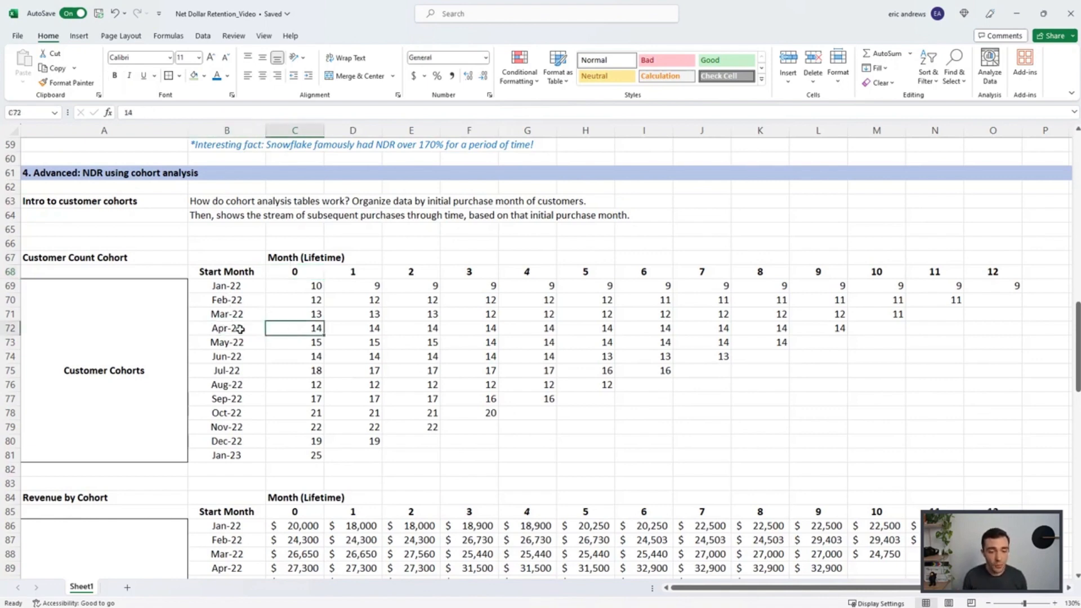
left_click(226, 329)
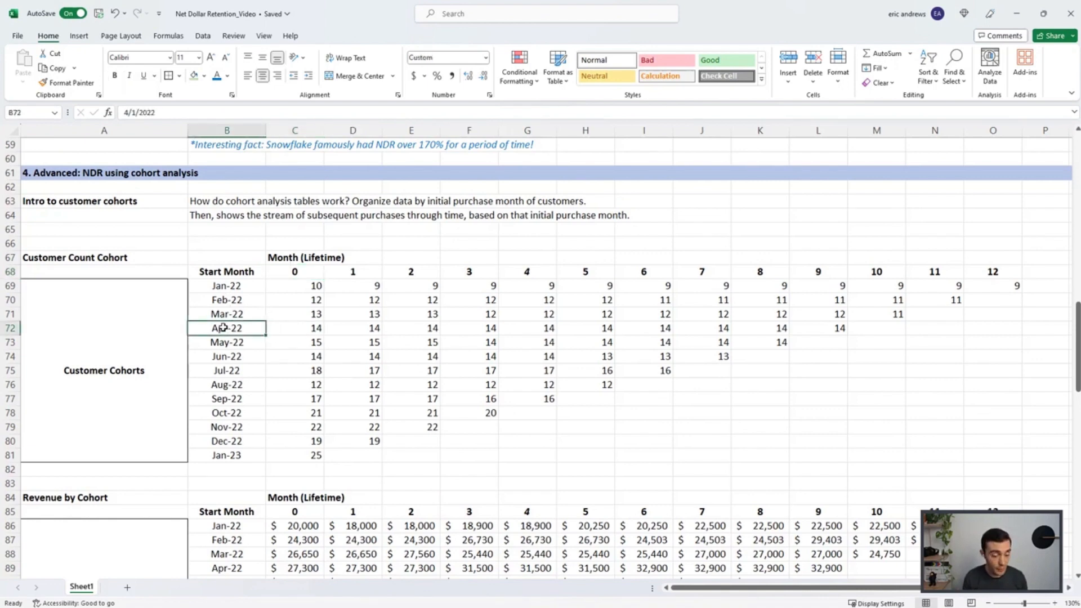
left_click(296, 329)
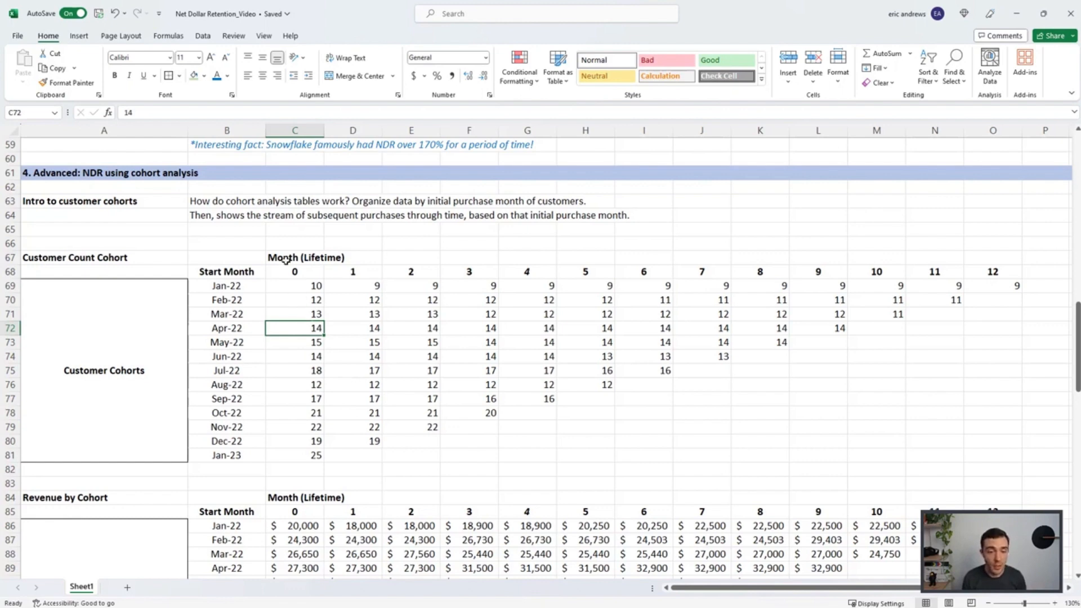
left_click(295, 272)
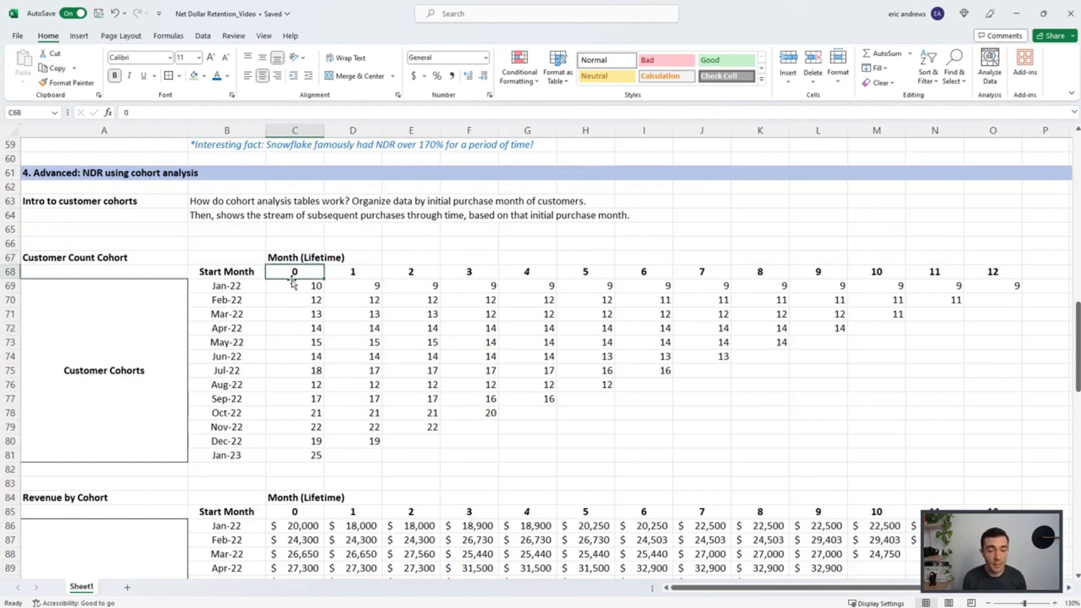
mouse_move(295, 329)
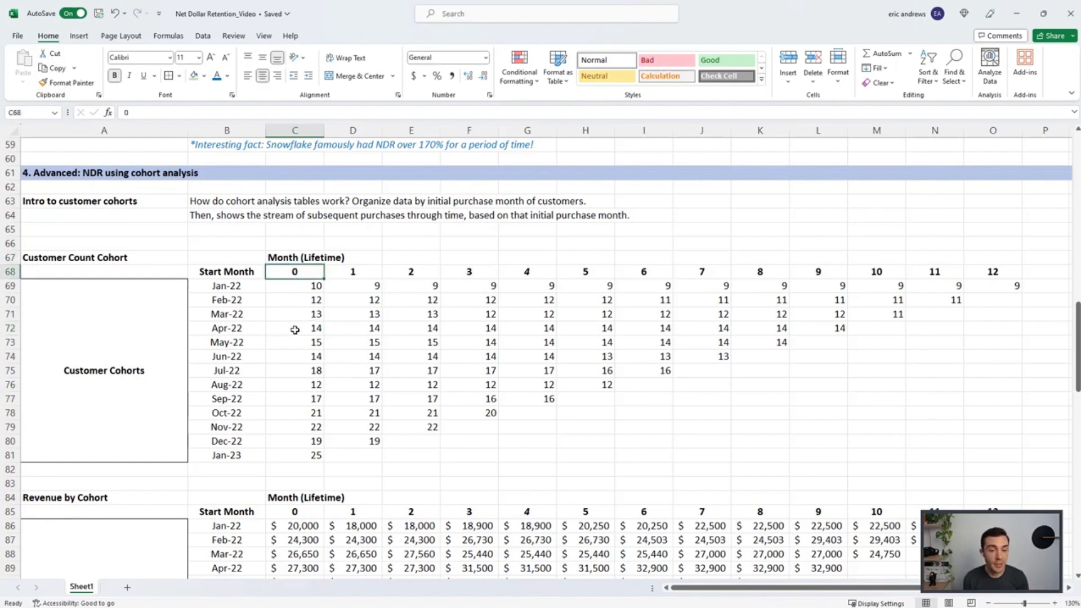
left_click(294, 329)
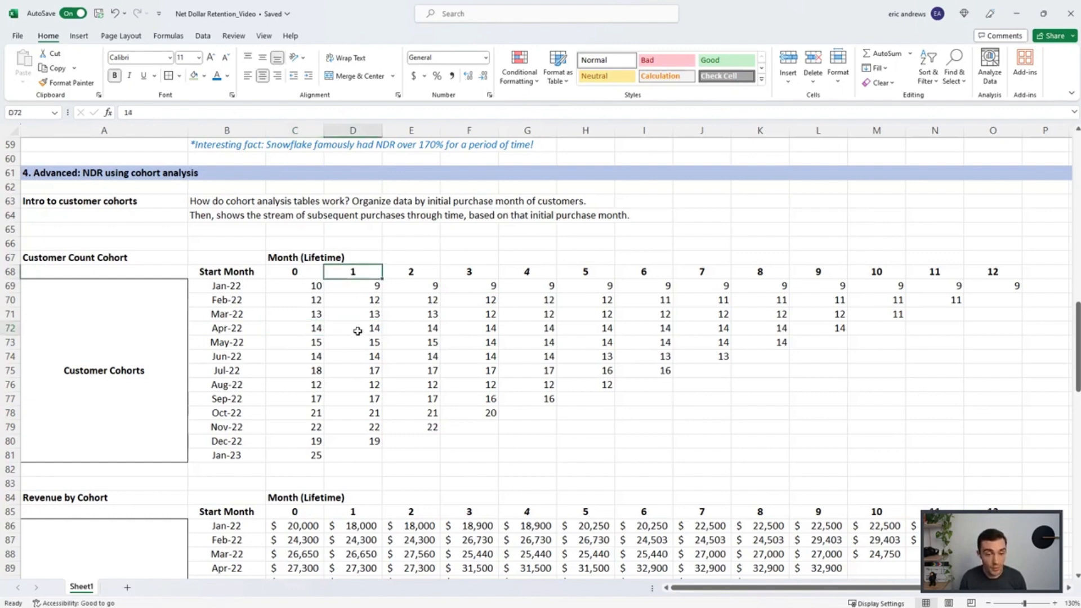
left_click(352, 329)
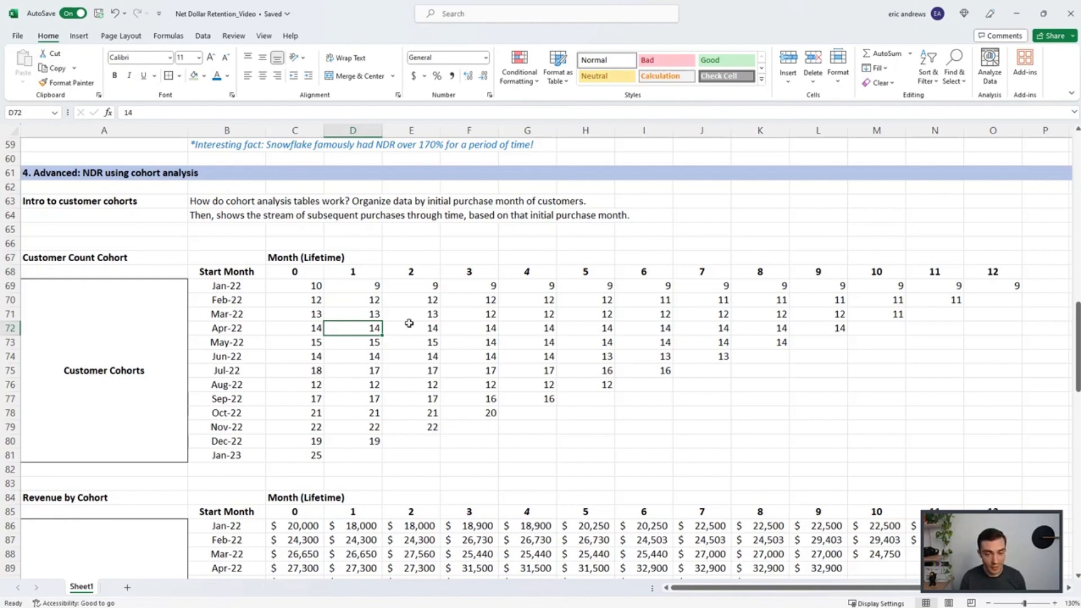
left_click(412, 329)
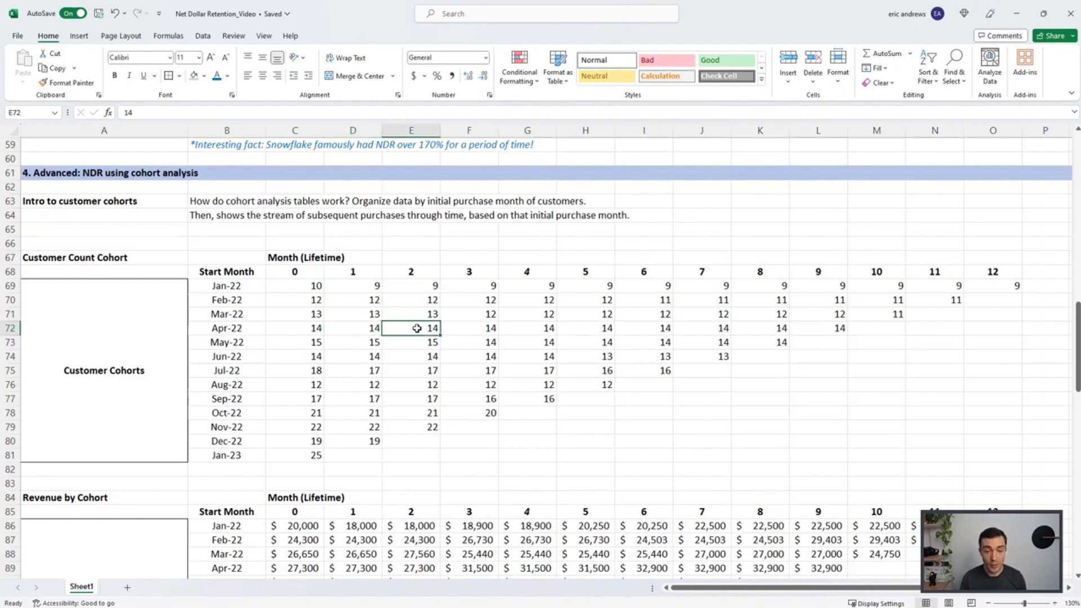
mouse_move(462, 331)
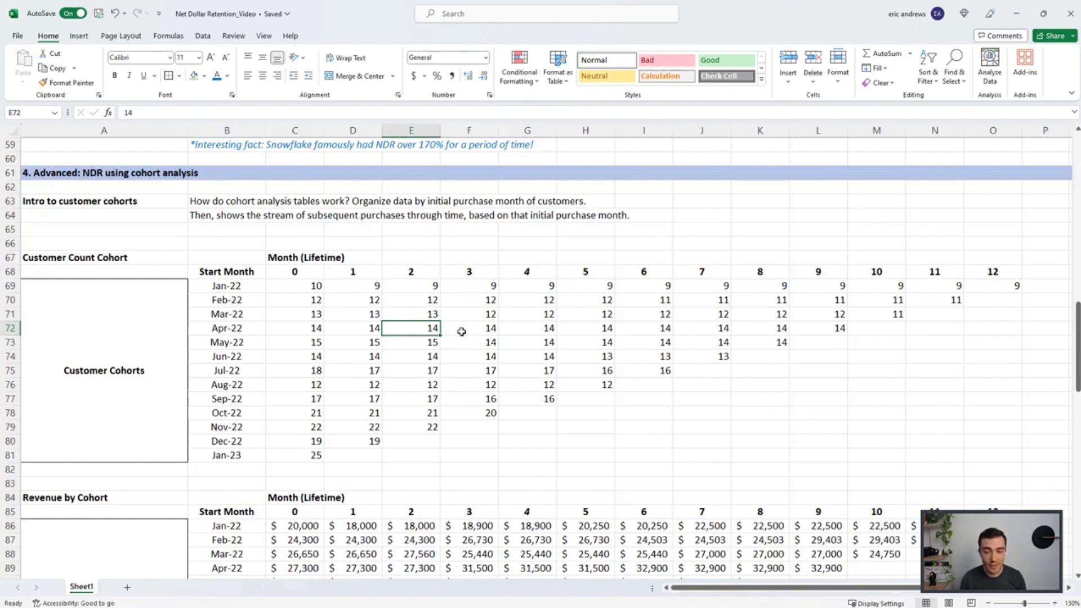
left_click(295, 329)
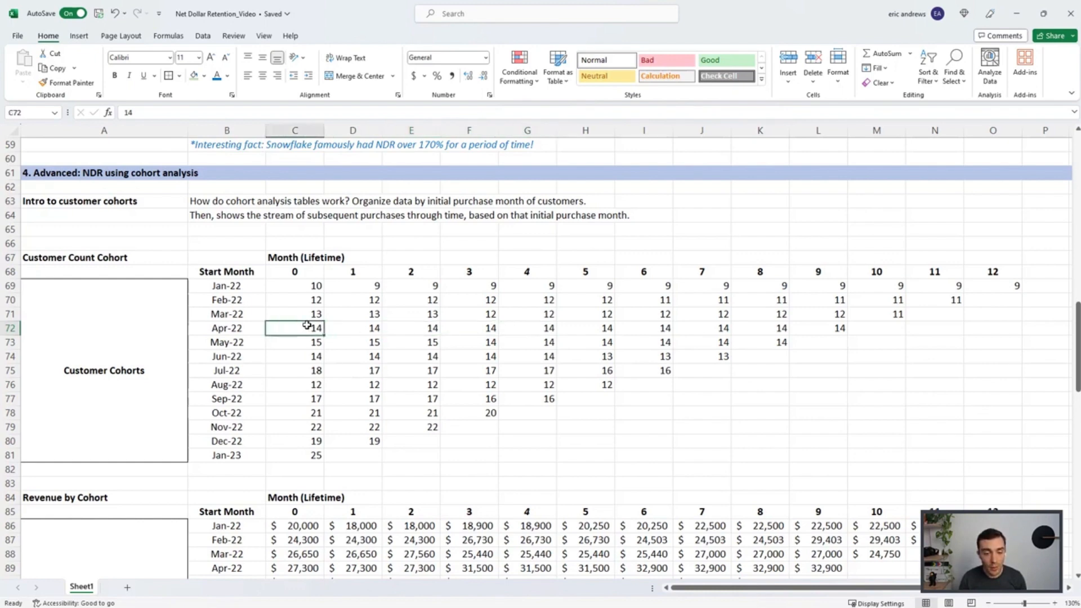
left_click(468, 329)
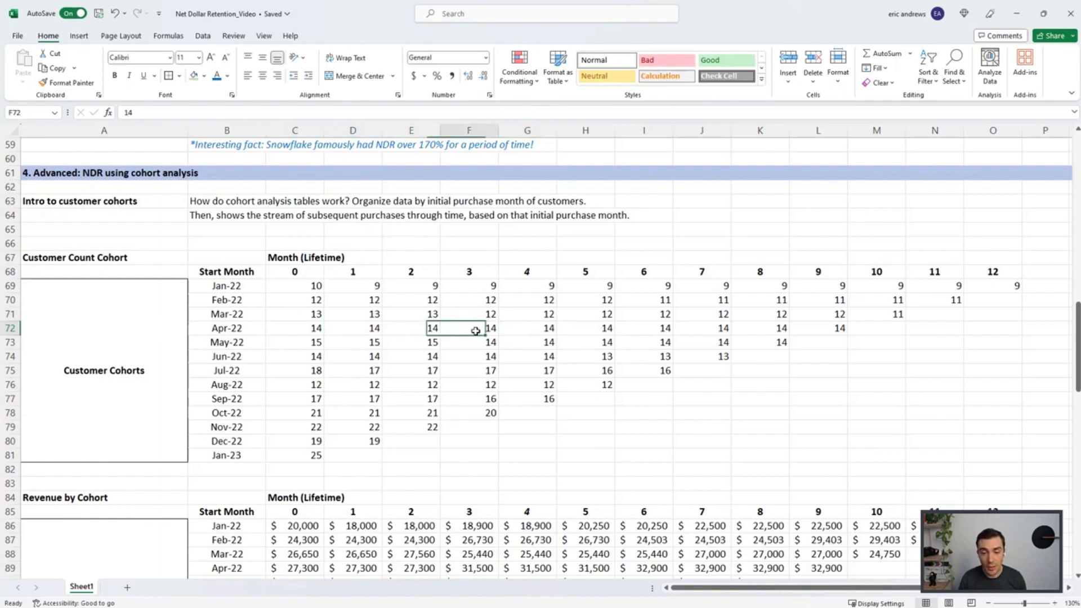
left_click(586, 329)
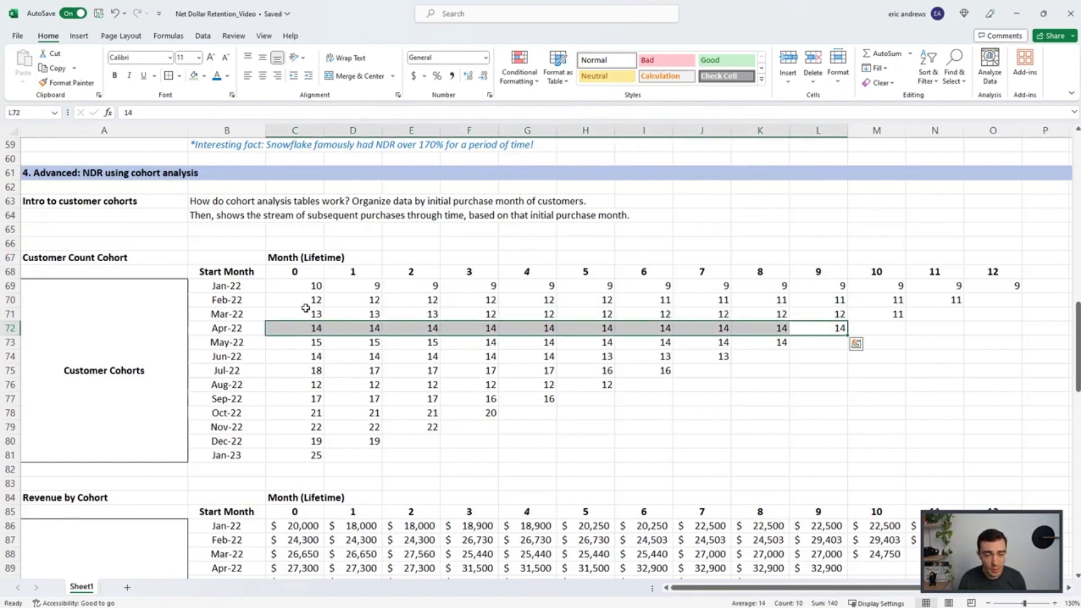
Trace the Mar-22 cohort's counts at months 0, 3, 9 and 10, comparing its starting count with Apr-22's
left_click(227, 314)
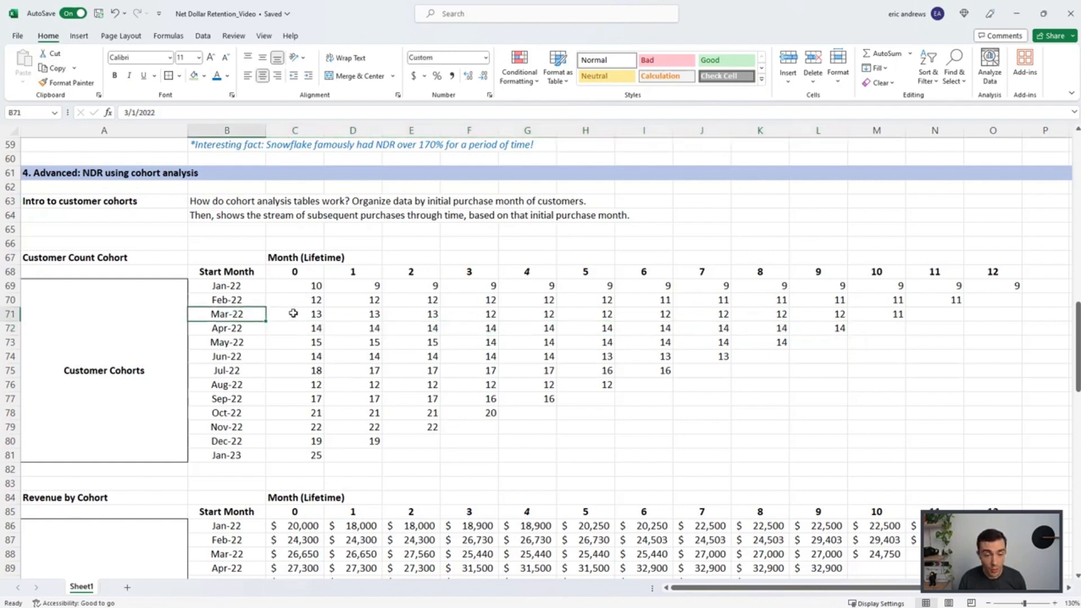
left_click(296, 314)
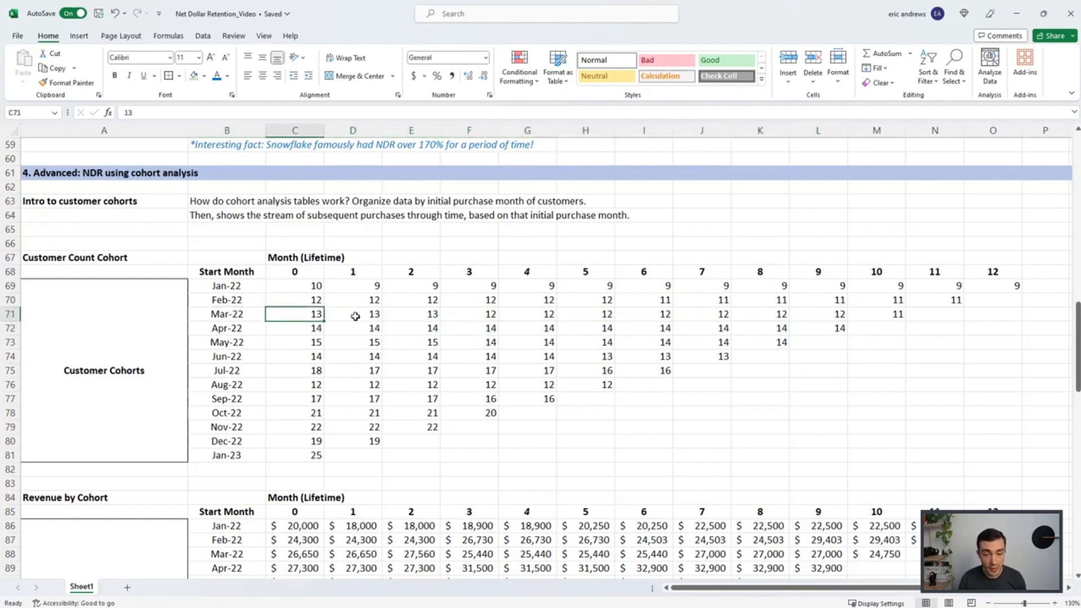
left_click(469, 315)
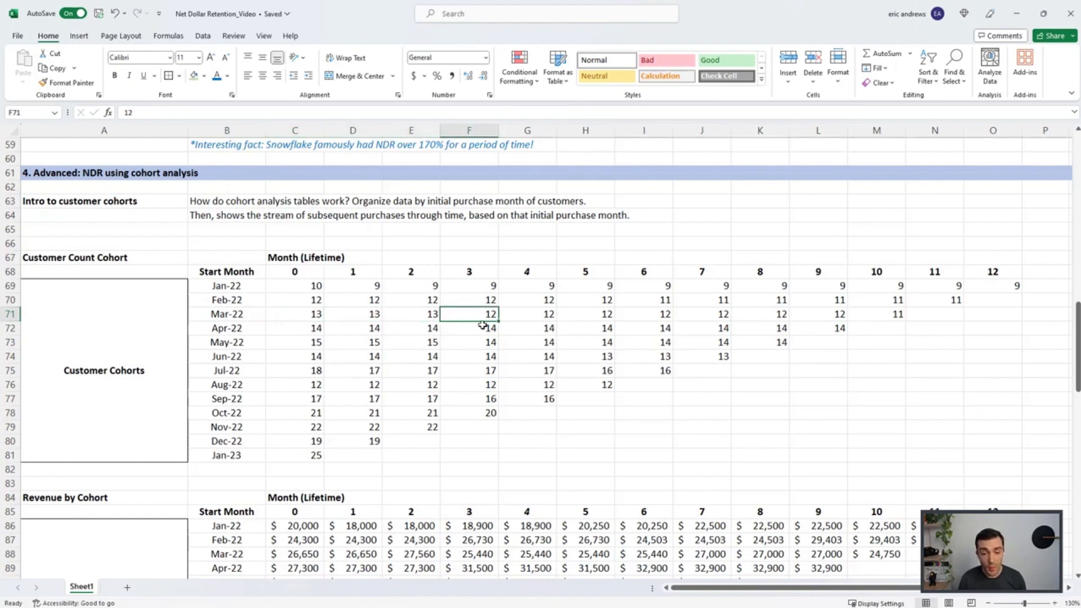
mouse_move(470, 314)
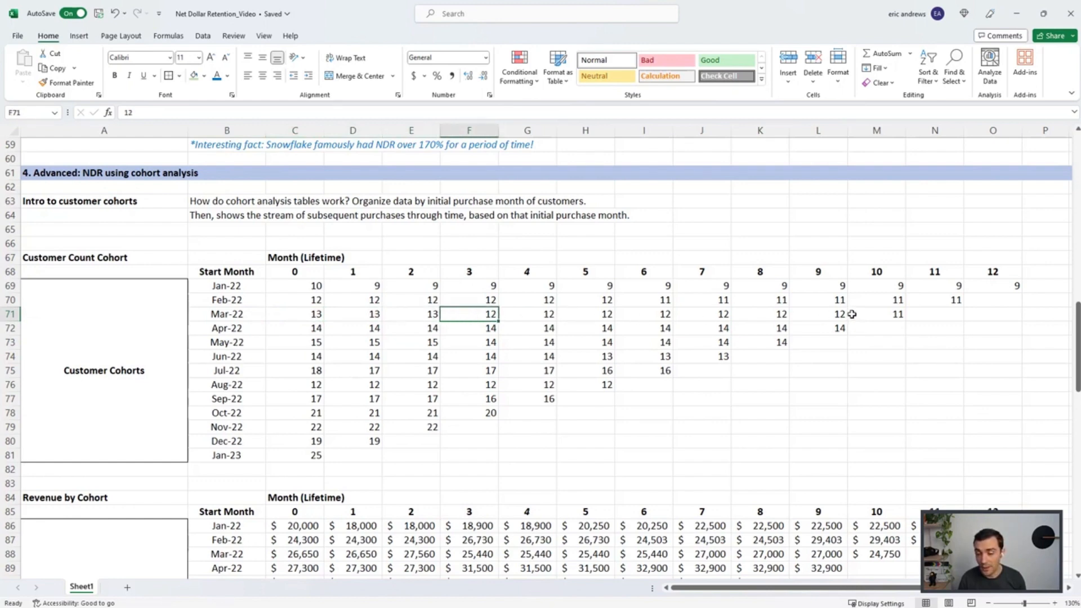
left_click(818, 315)
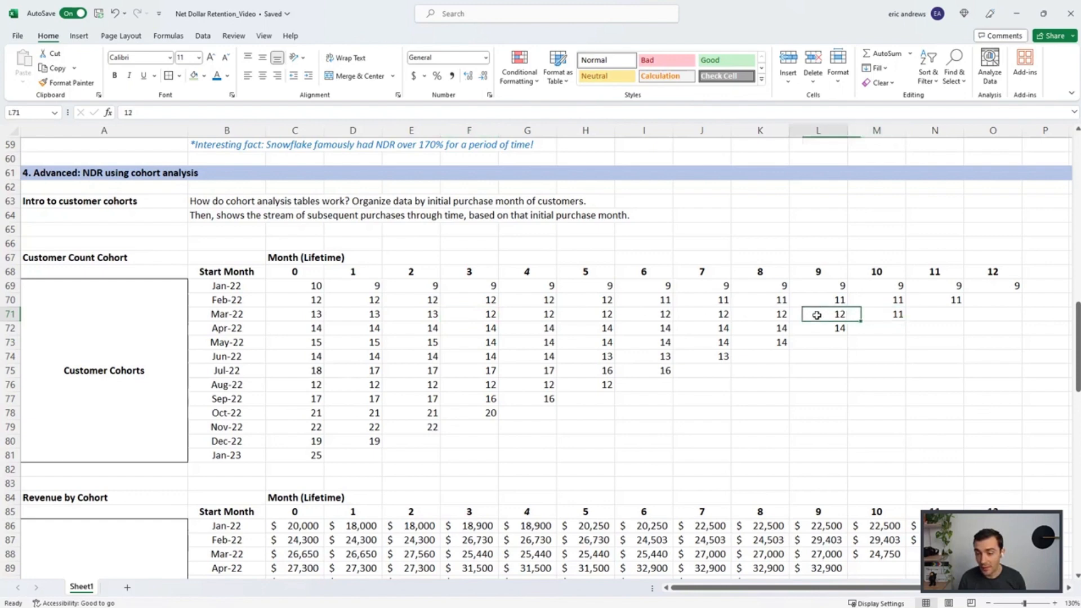
left_click(877, 314)
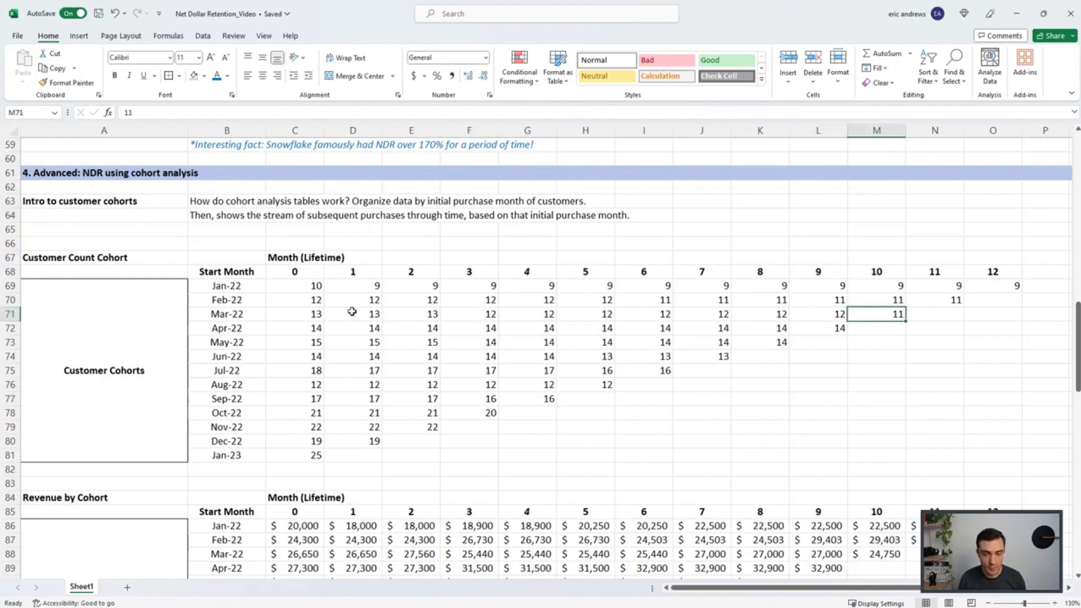
left_click(295, 314)
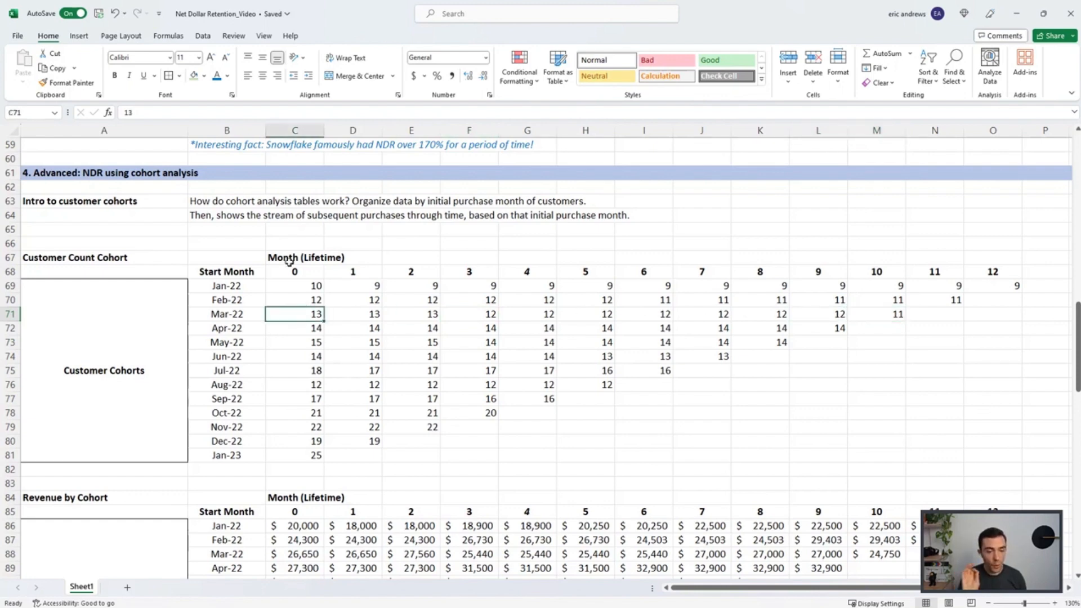
left_click(295, 329)
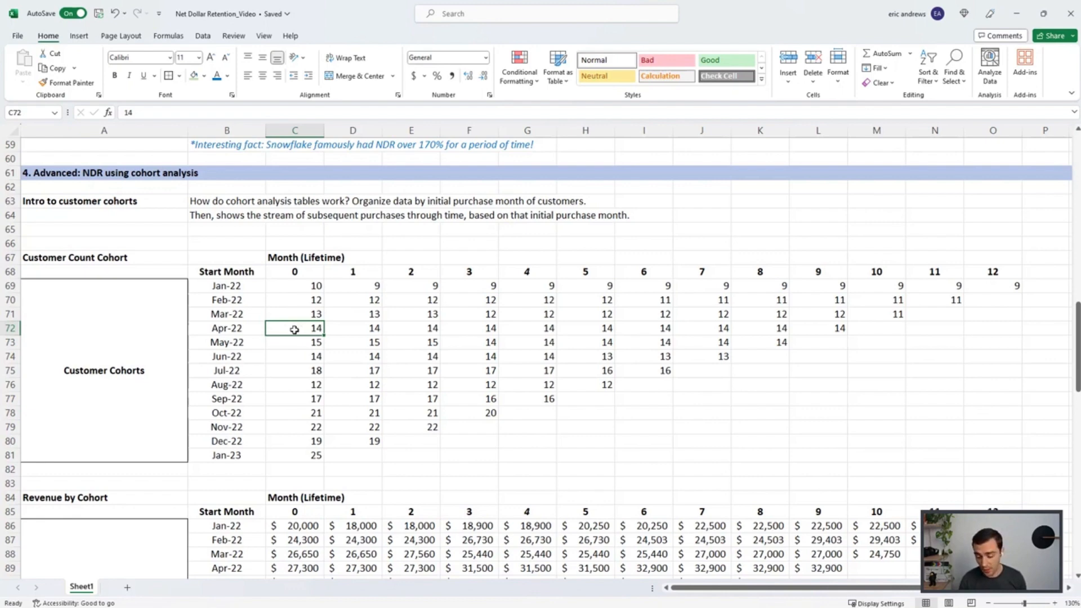
mouse_move(251, 317)
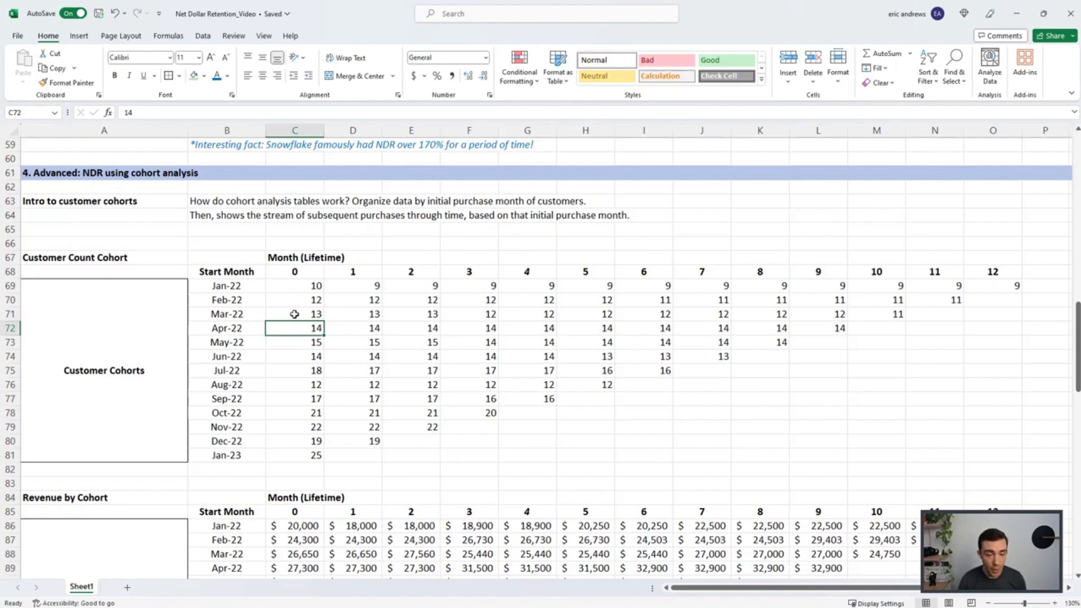
mouse_move(365, 314)
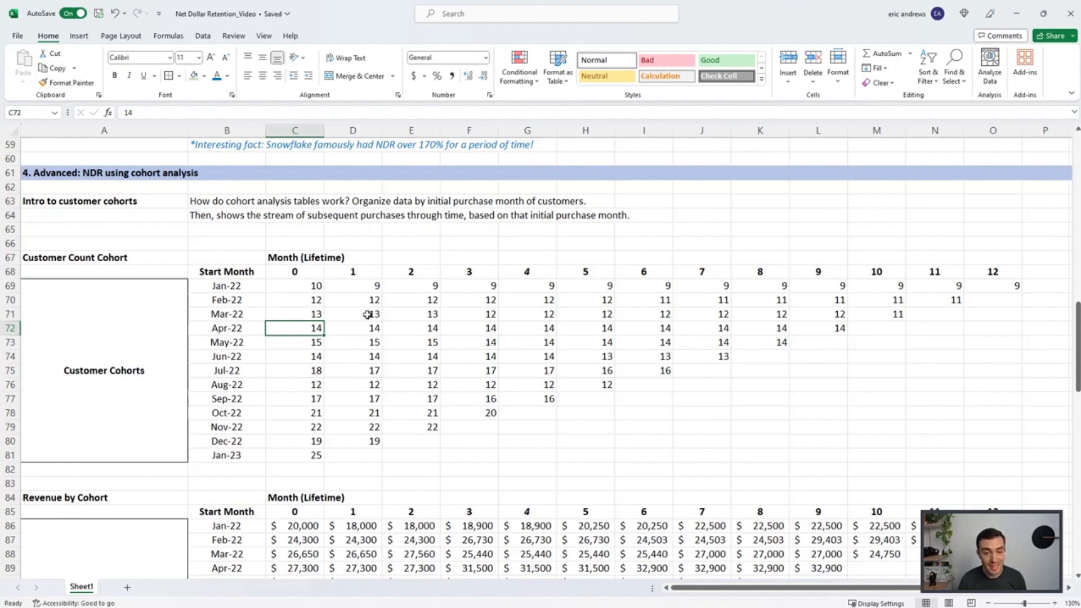
Highlight the latest-month diagonal (Mar-22 month 1, Feb-22 month 2, Jan-22 month 3), then the Apr-22 row
left_click(354, 314)
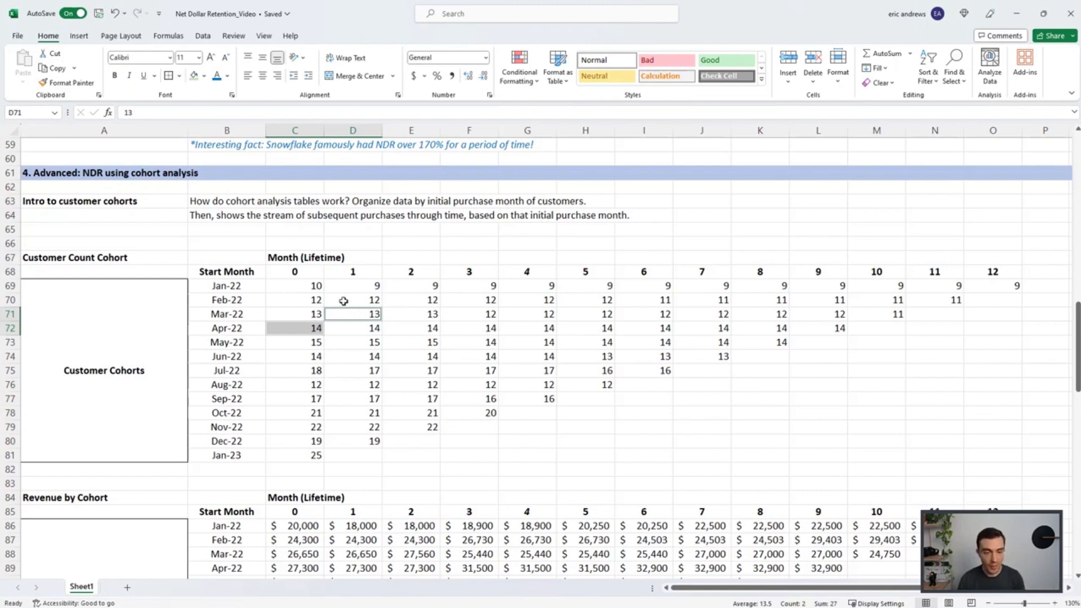
mouse_move(416, 300)
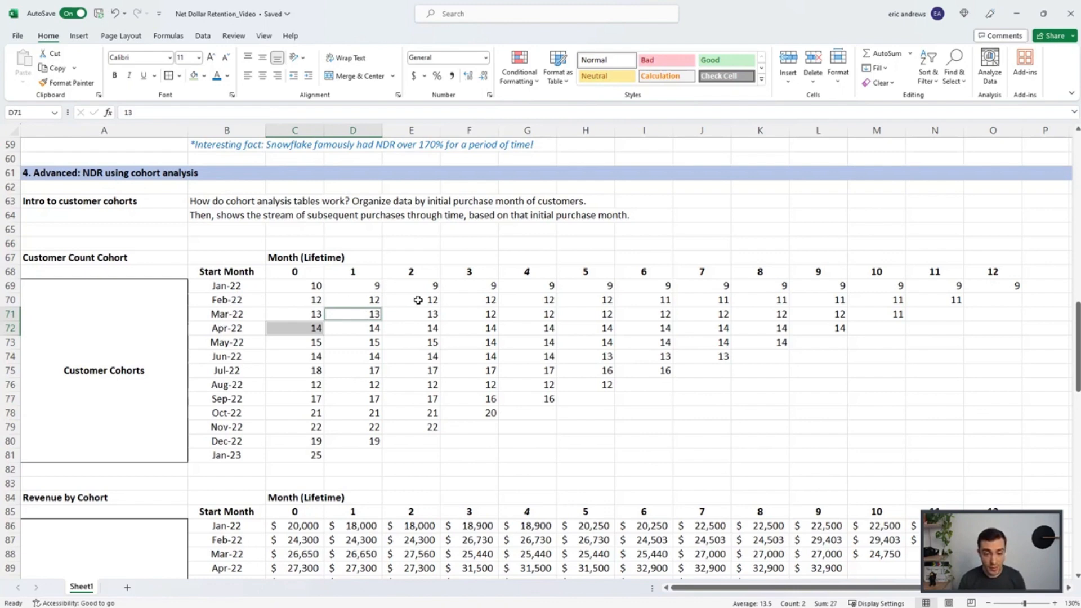
left_click(411, 299)
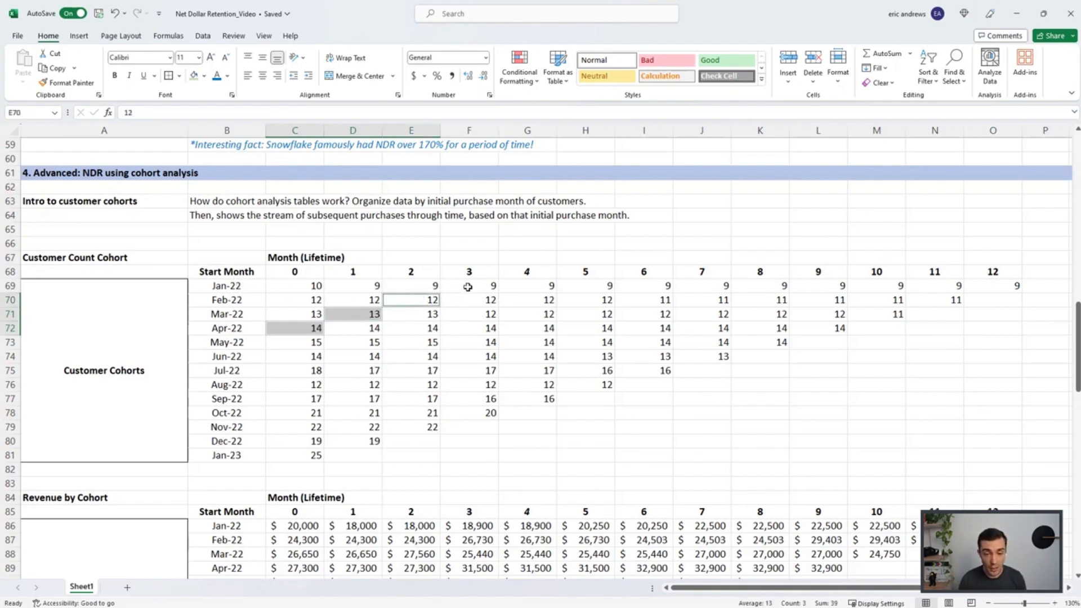
left_click(468, 286)
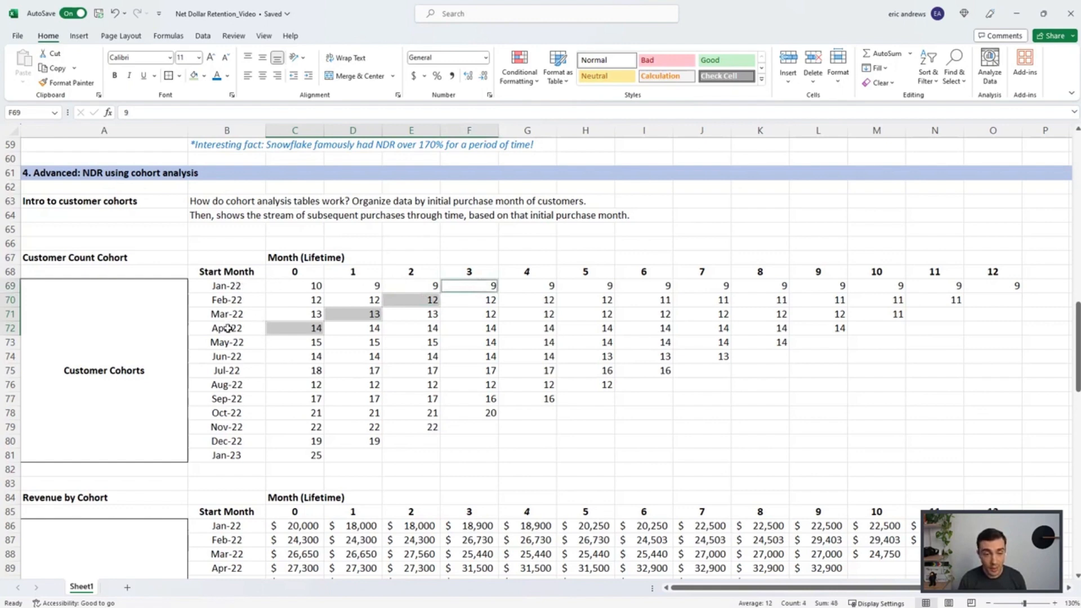
mouse_move(549, 402)
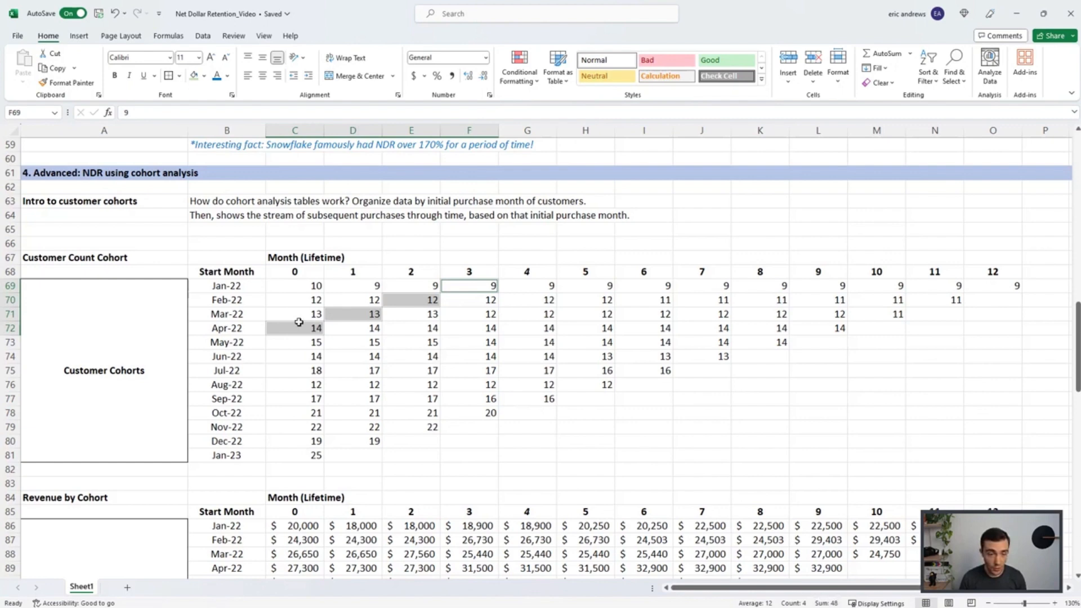
left_click(295, 329)
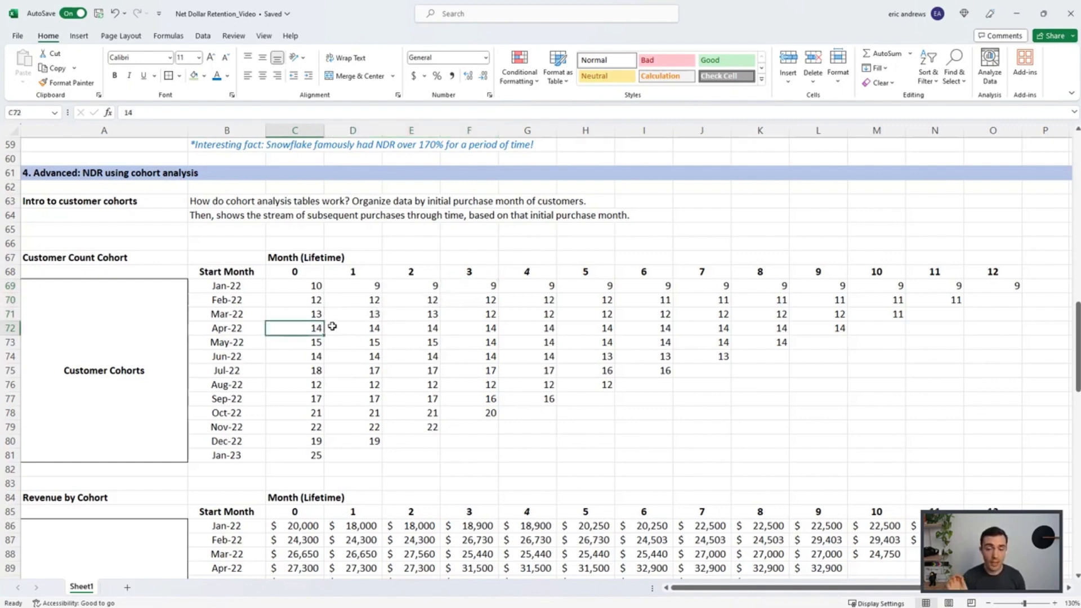
left_click_drag(294, 327, 841, 328)
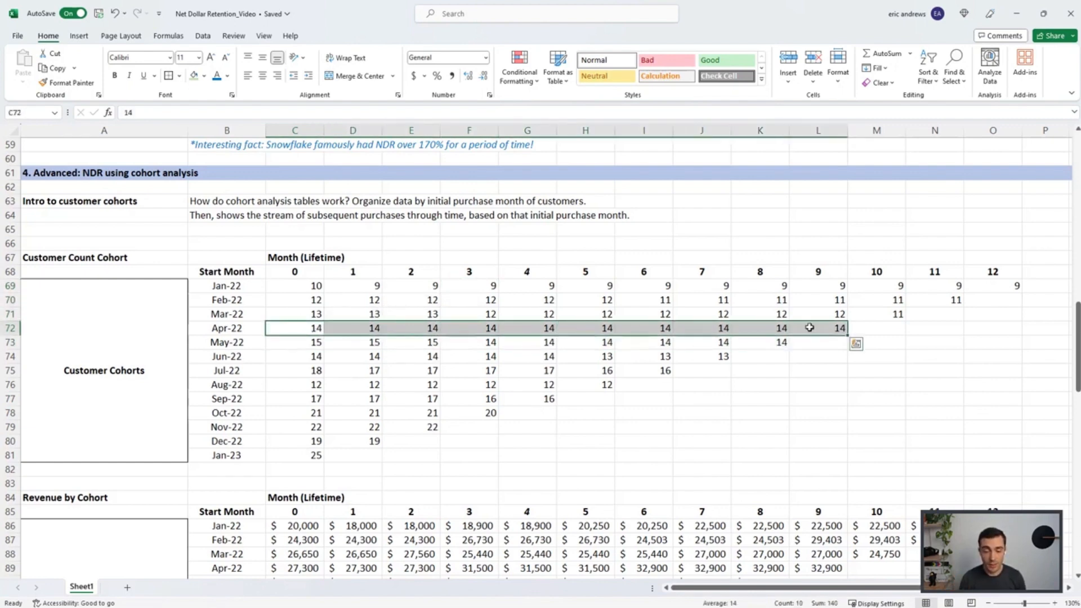
left_click(295, 329)
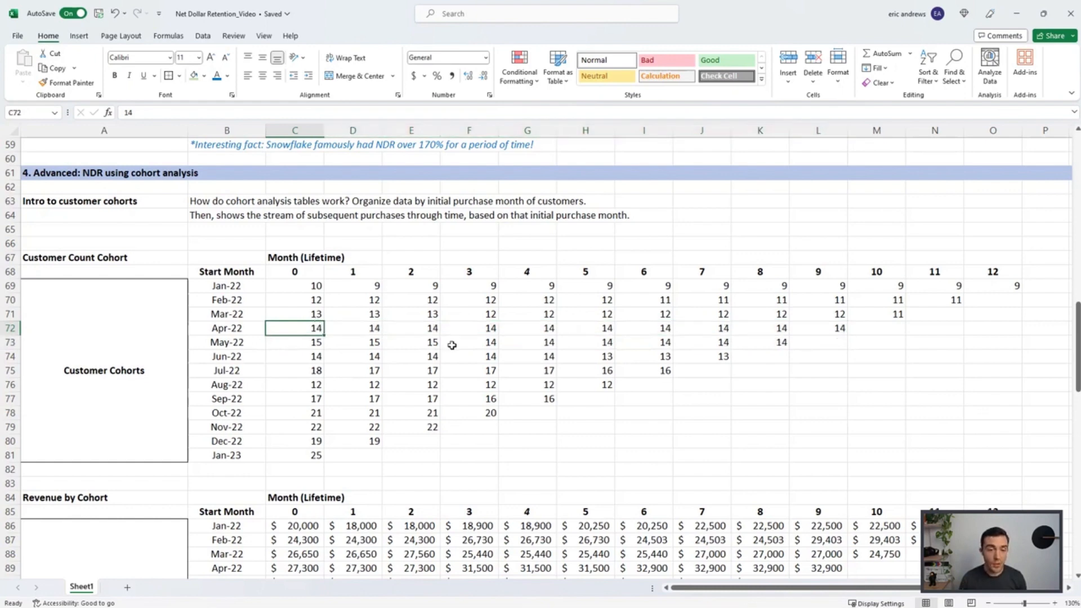
mouse_move(477, 345)
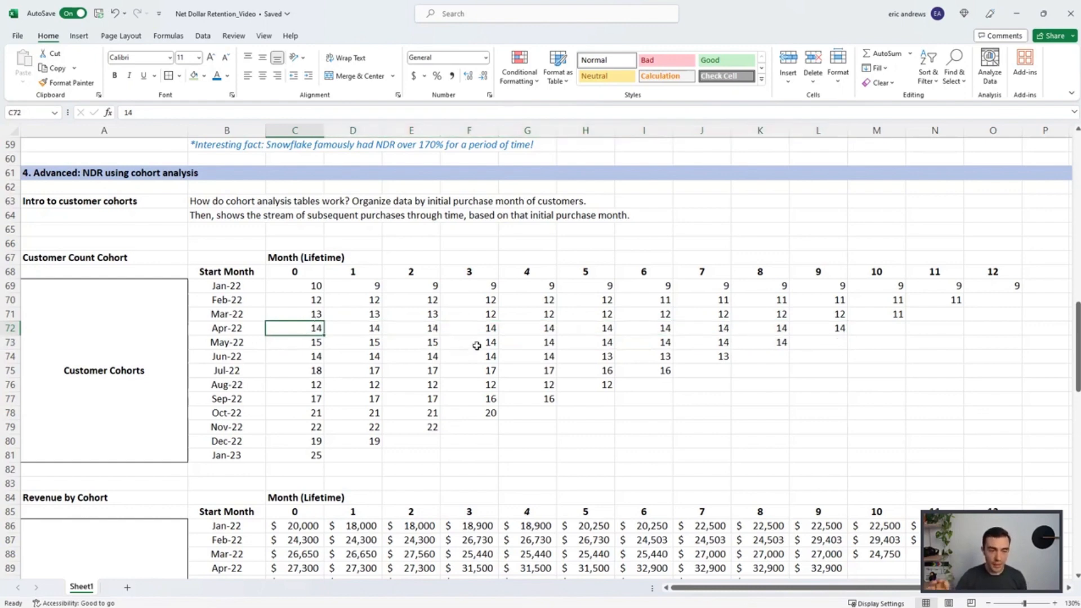
mouse_move(481, 344)
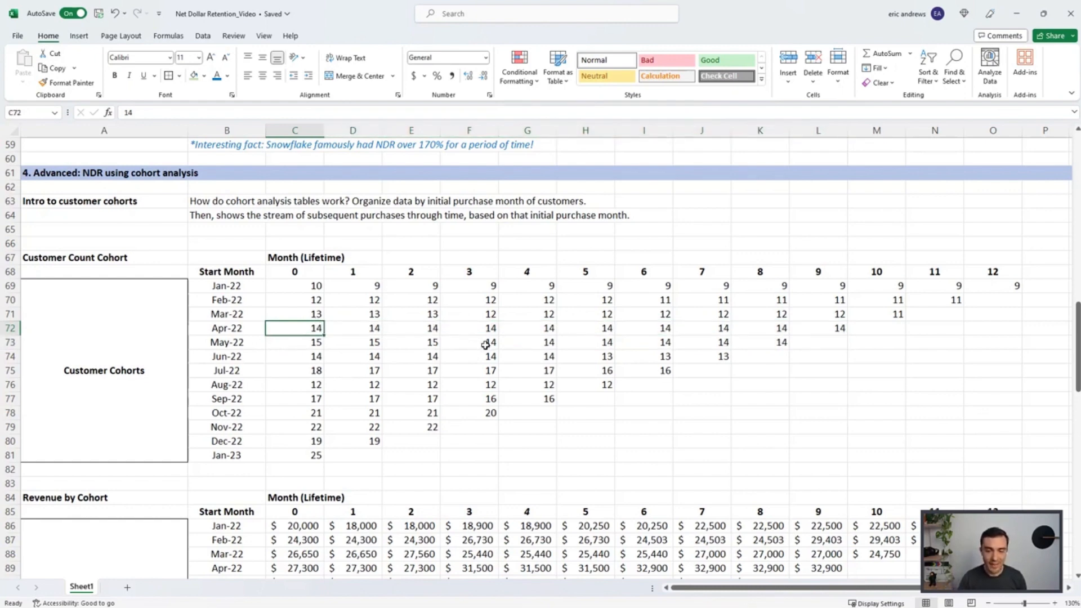
mouse_move(489, 347)
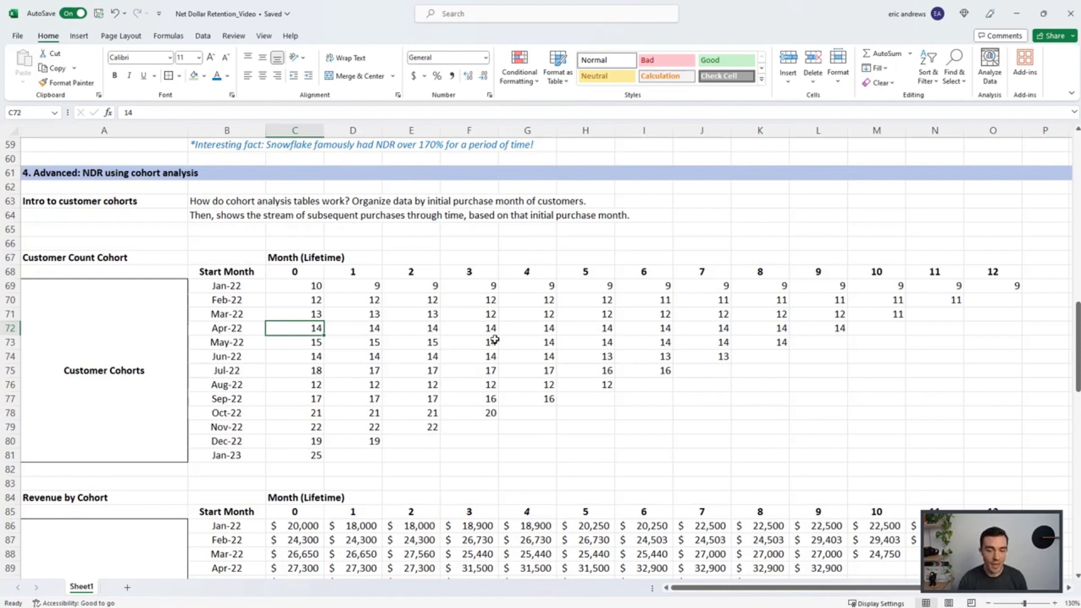
Trace the Apr-22 revenue row at months 0, 3 and 7 and the latest-month revenue diagonal, ending at Net Dollar Retention
scroll("down", 3)
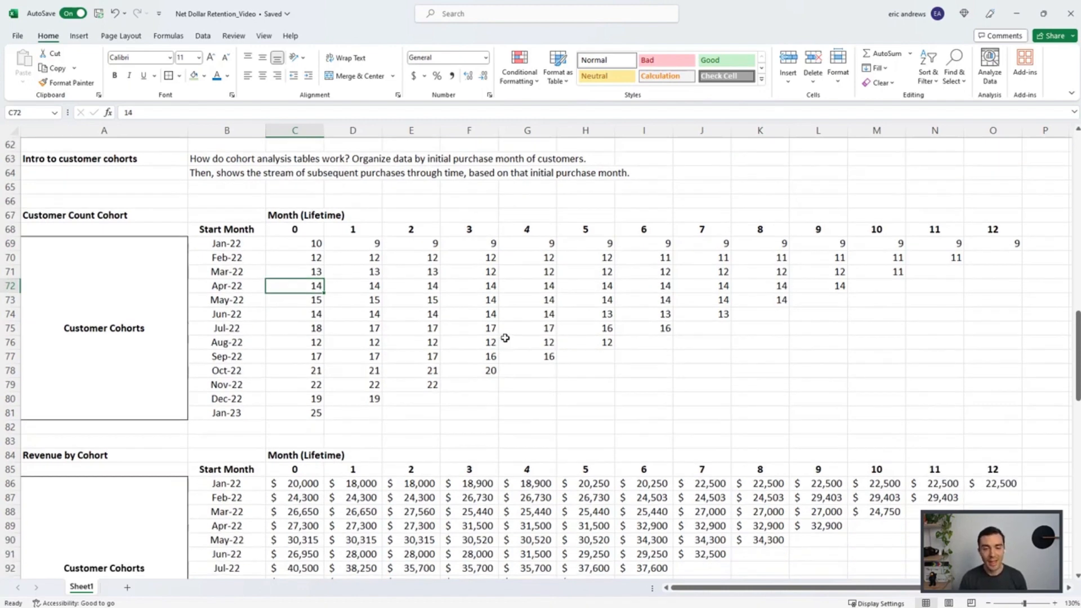
scroll("down", 3)
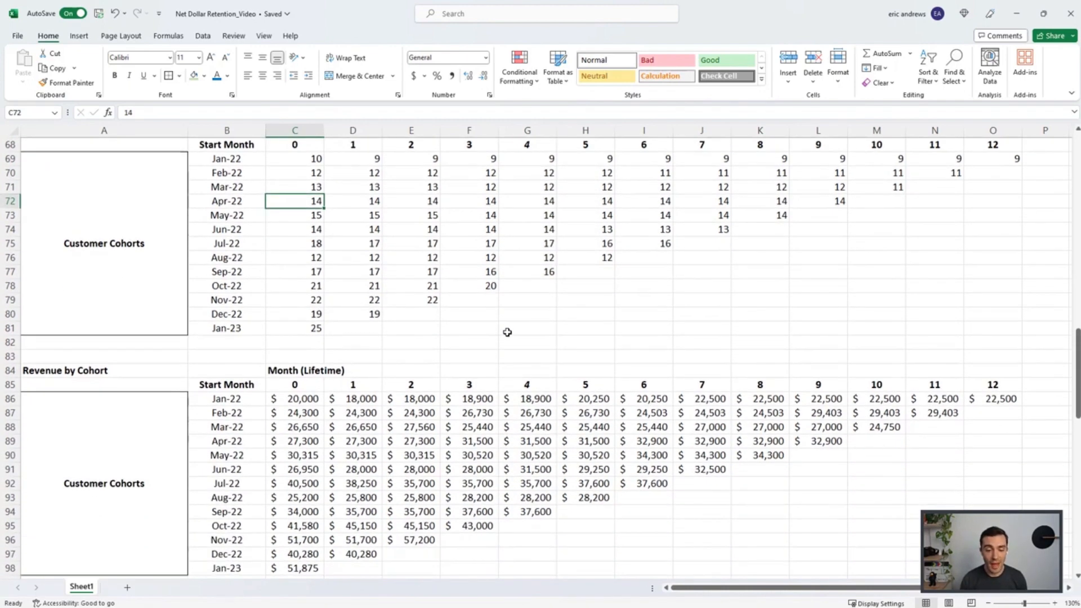
scroll("down", 3)
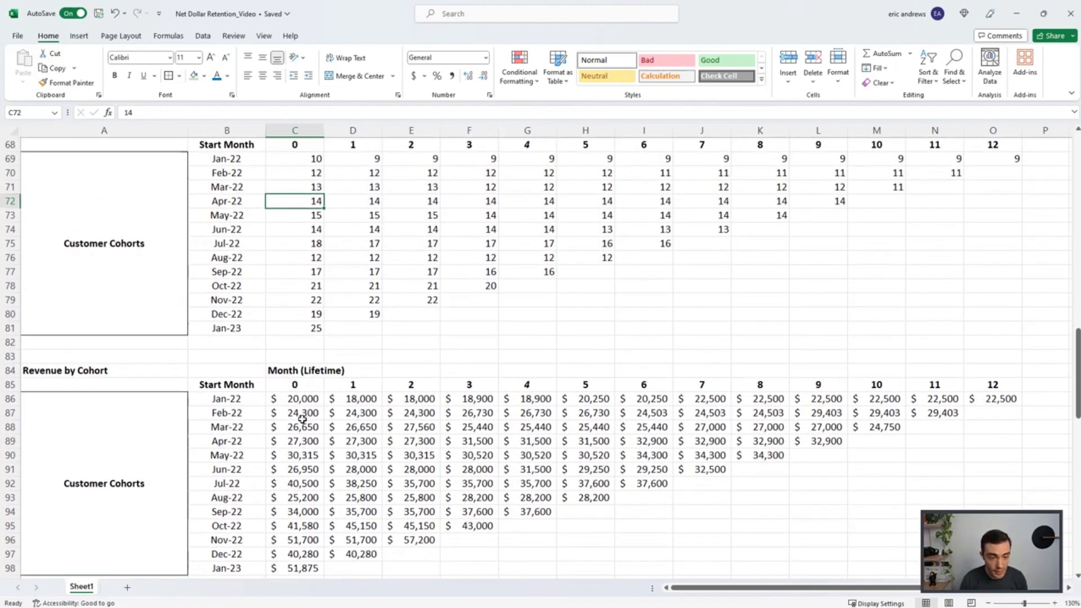
left_click(294, 441)
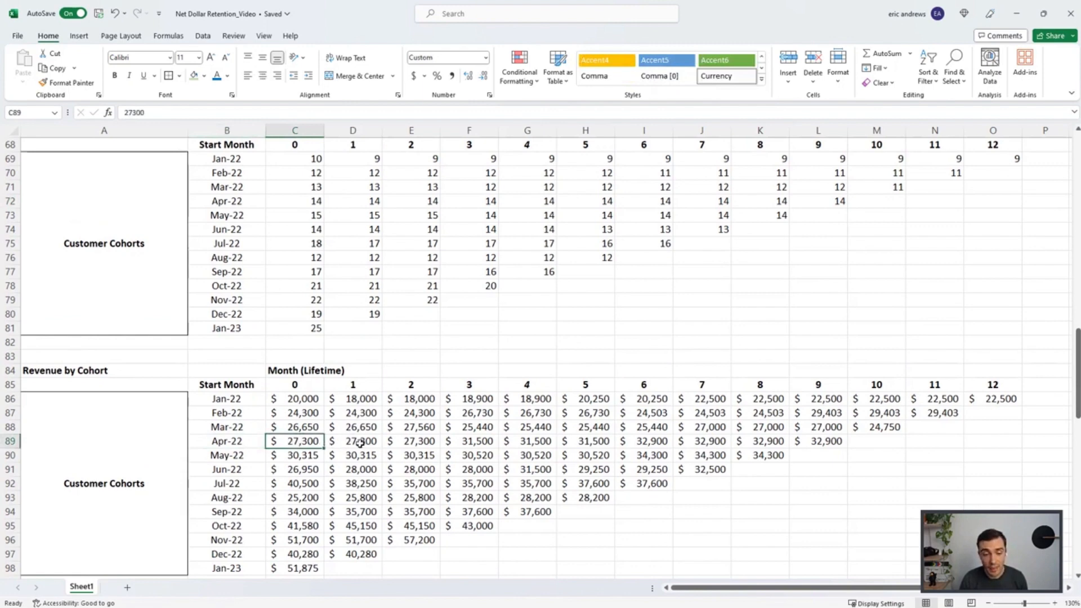
left_click(469, 441)
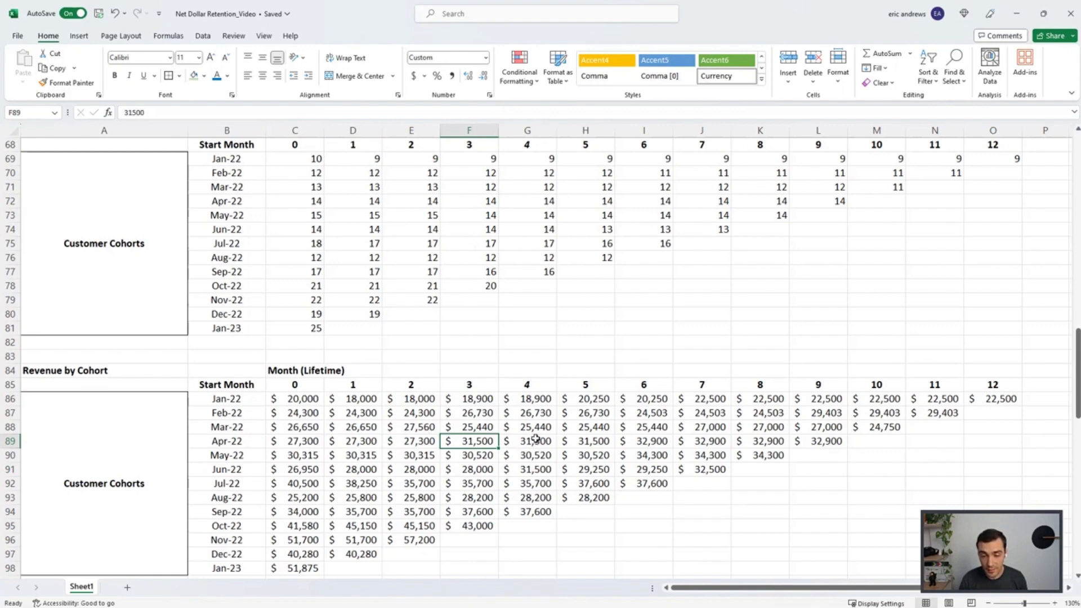
left_click(709, 441)
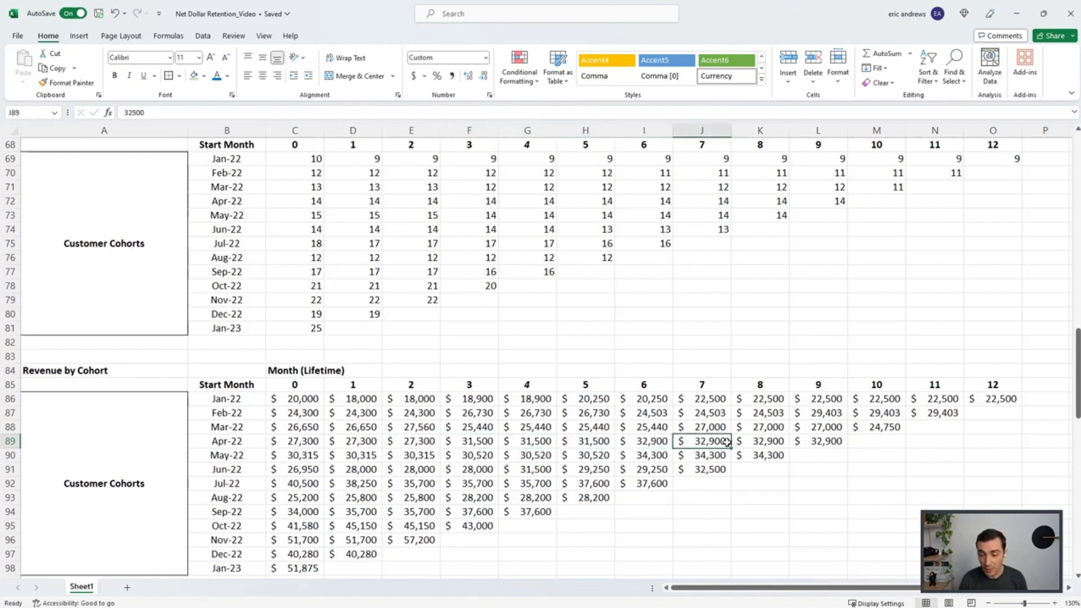
left_click(820, 441)
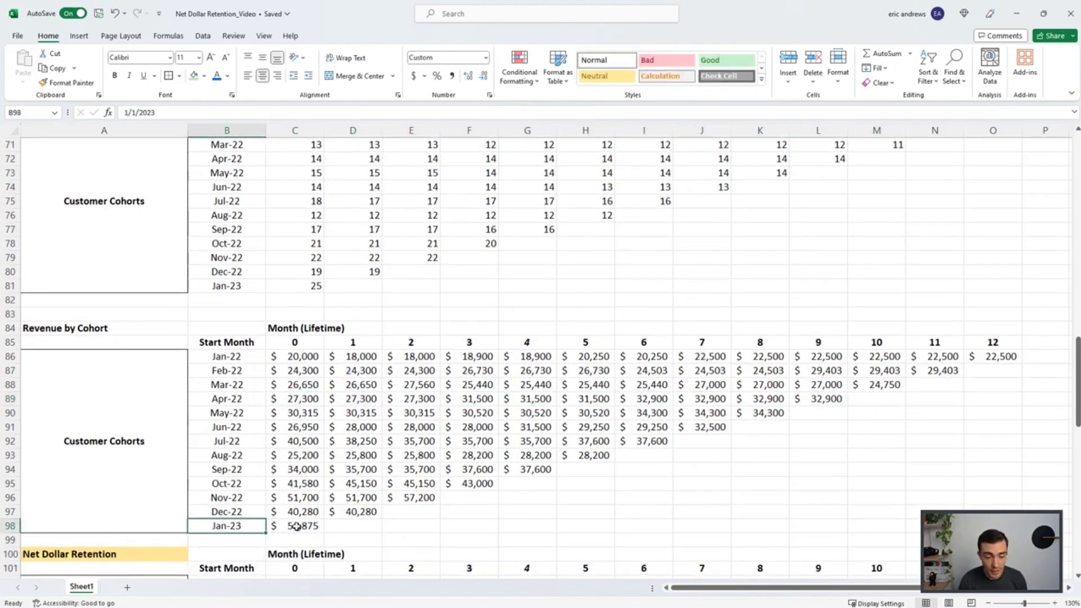
left_click(295, 527)
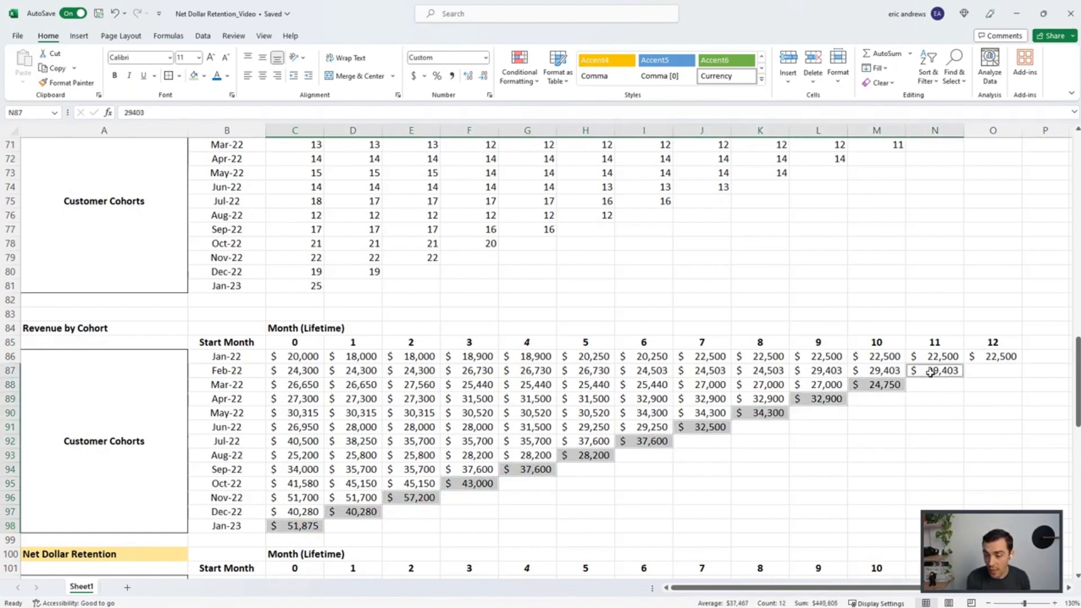
left_click(1000, 356)
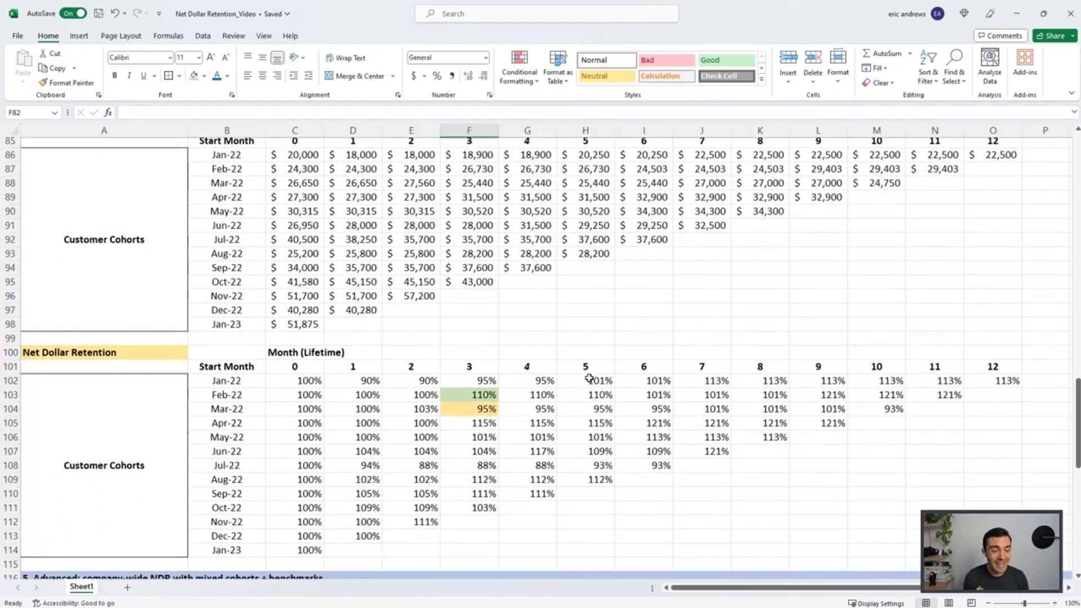
scroll("down", 3)
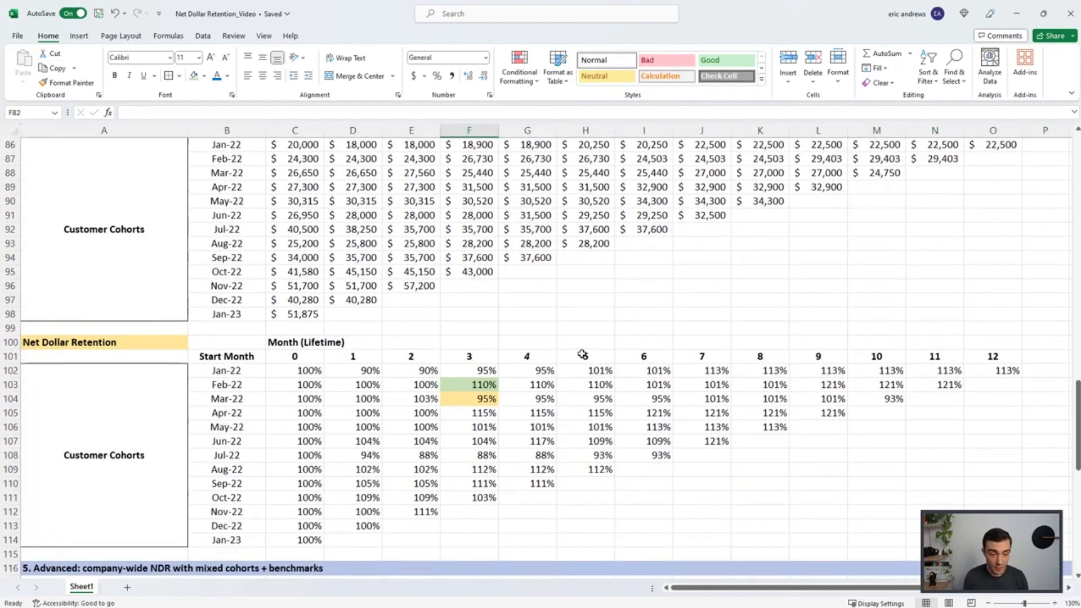
left_click(226, 399)
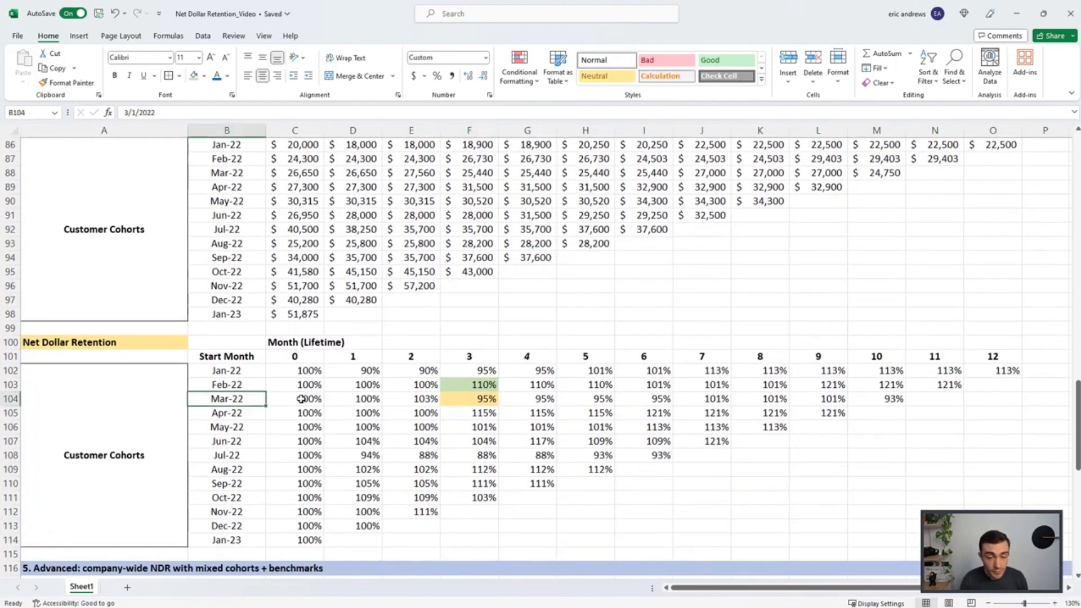
left_click(295, 412)
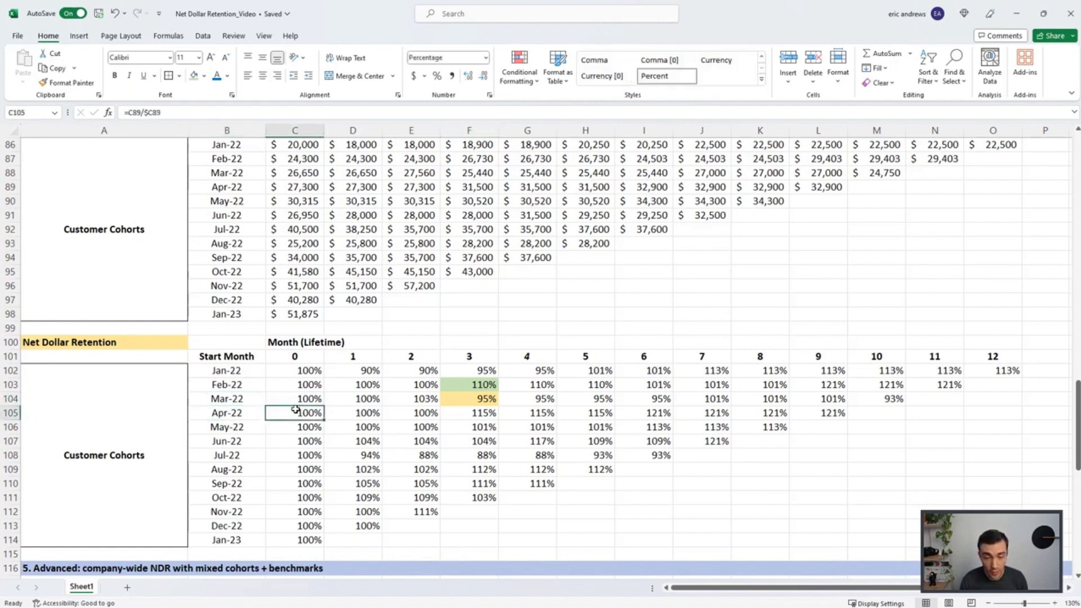
double_click(295, 412)
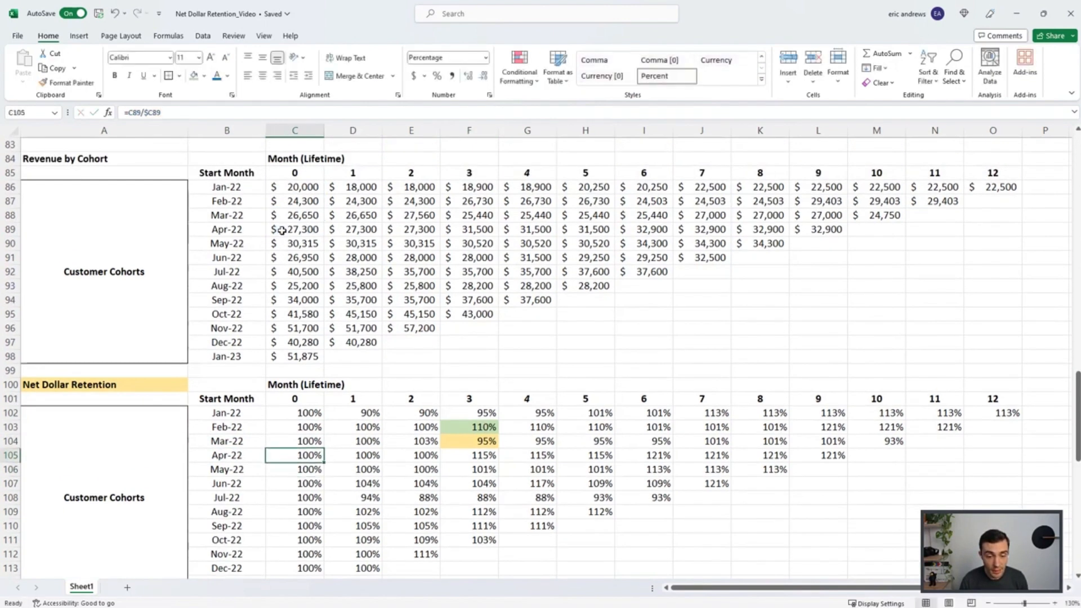
left_click(876, 455)
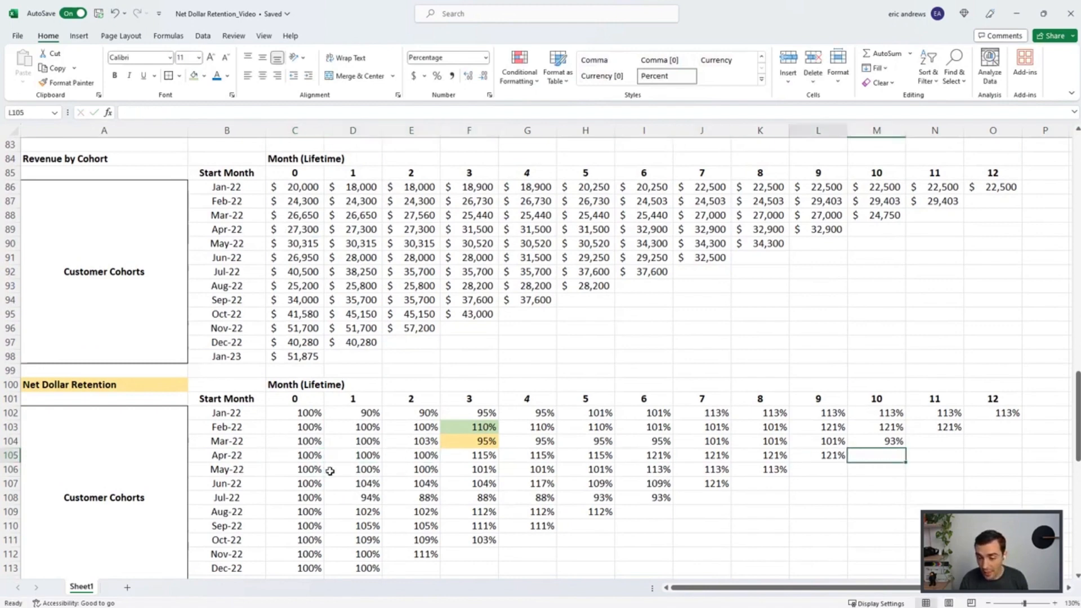
left_click(827, 455)
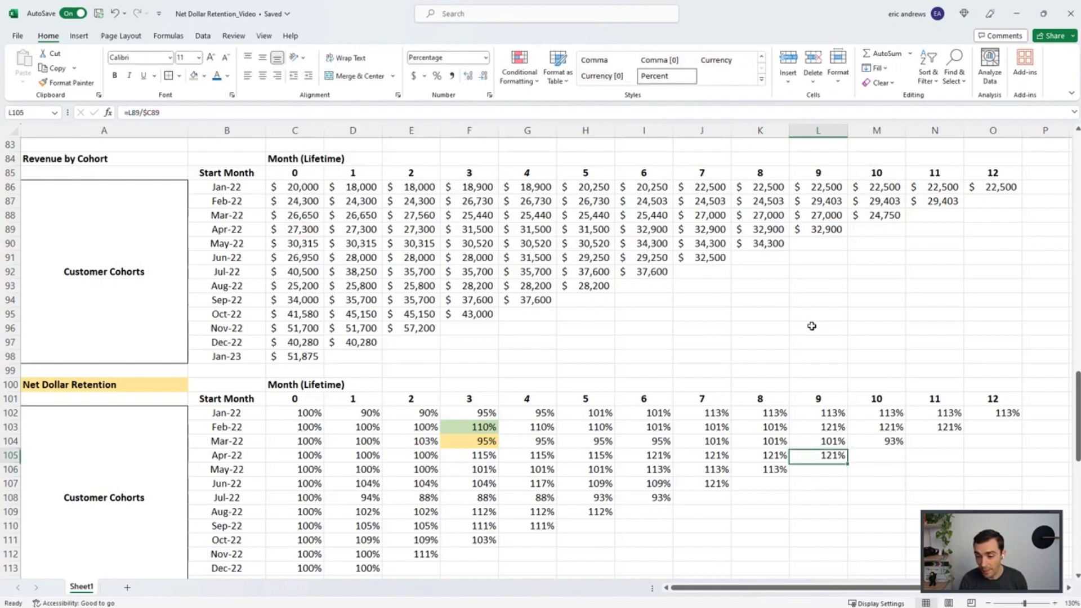
double_click(820, 456)
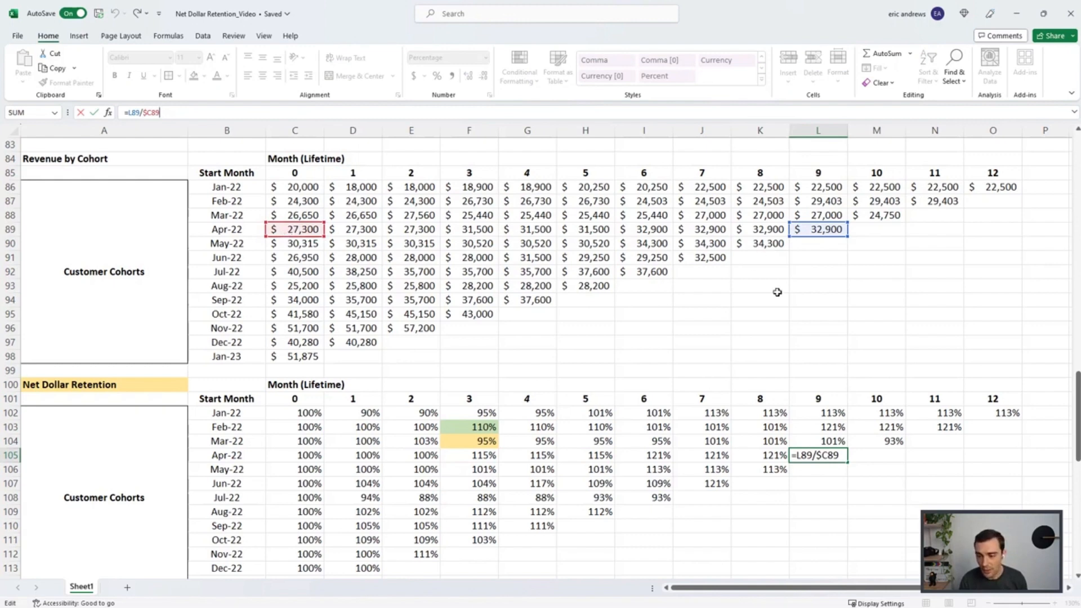
key("Enter")
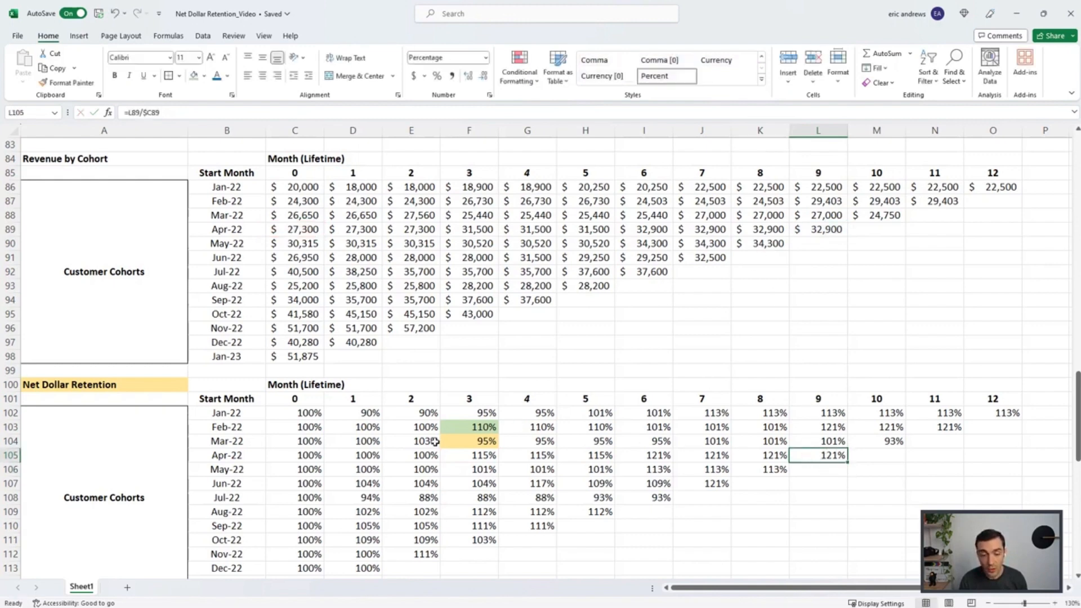
mouse_move(540, 450)
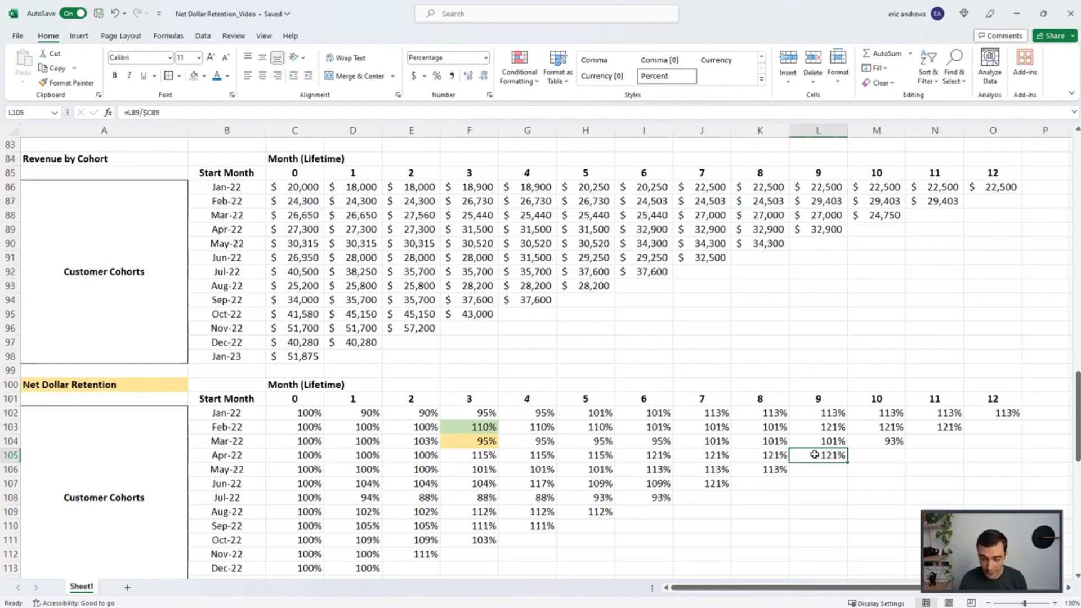
left_click_drag(818, 412, 818, 440)
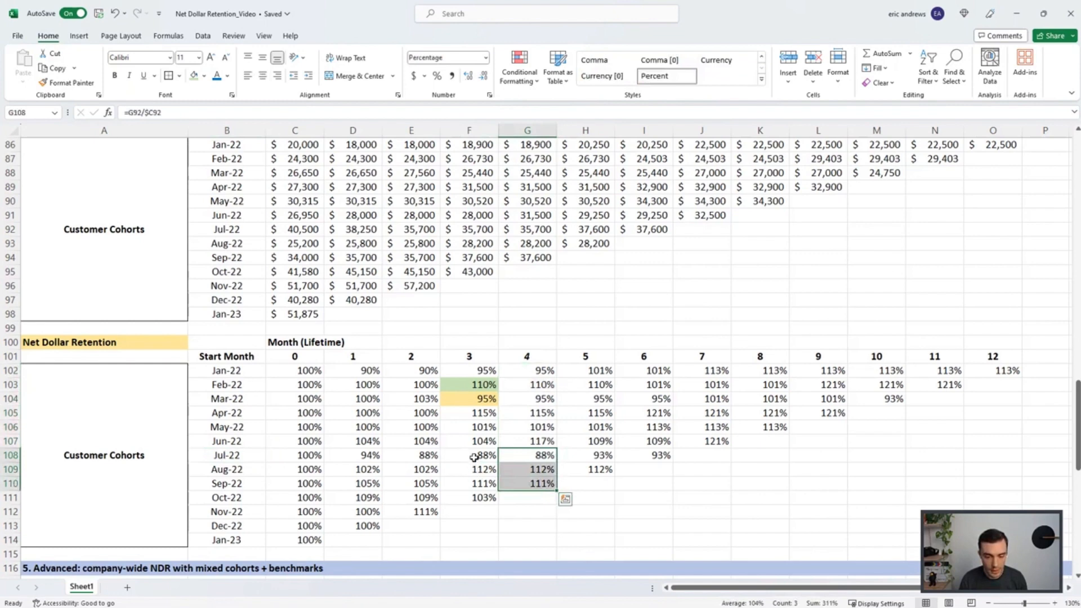
left_click(478, 455)
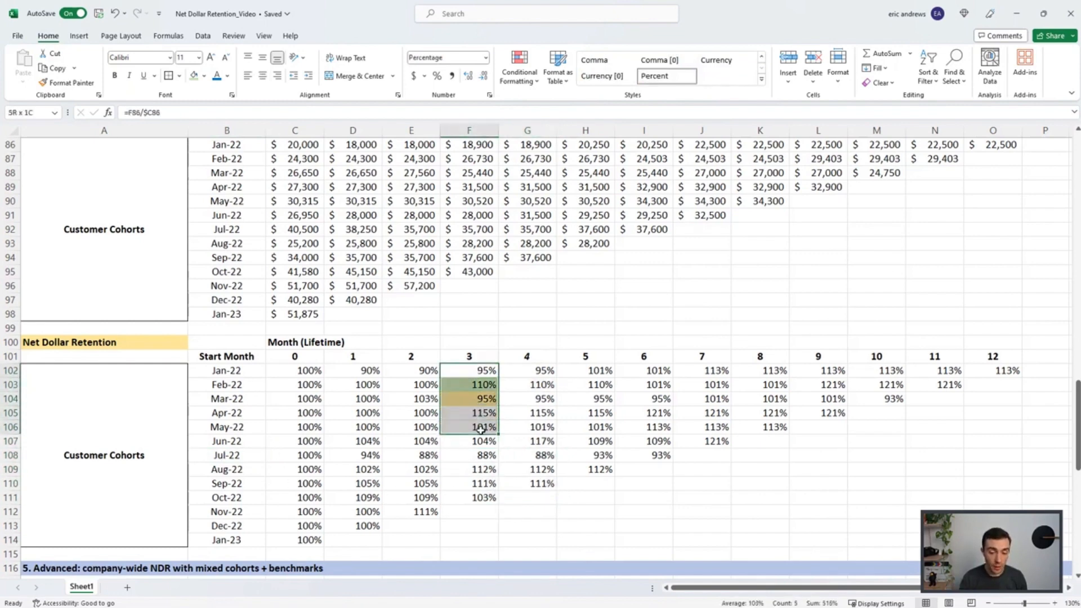
left_click(470, 455)
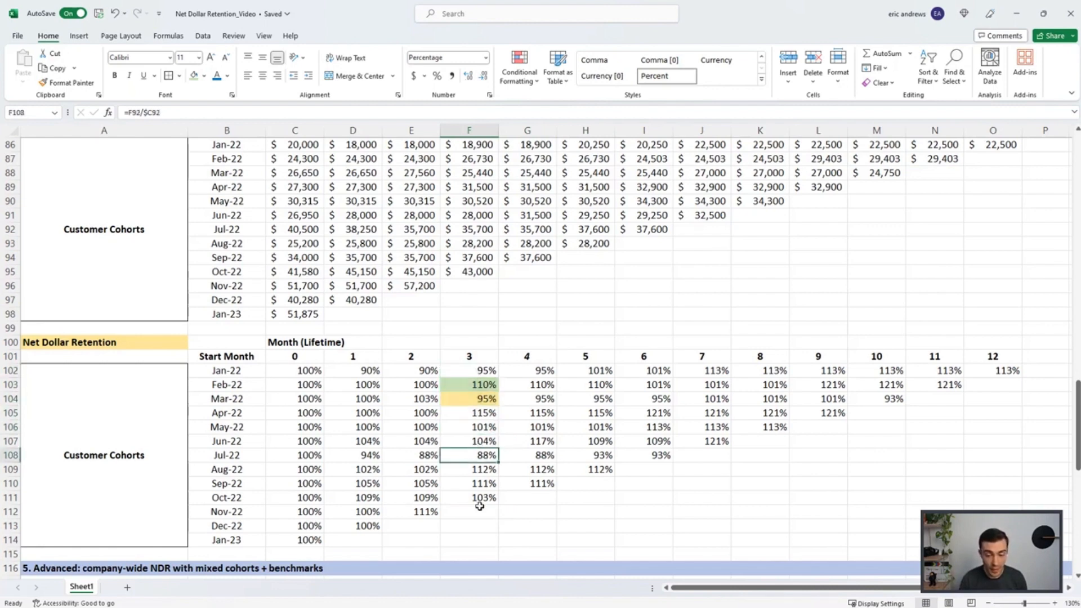
left_click(480, 498)
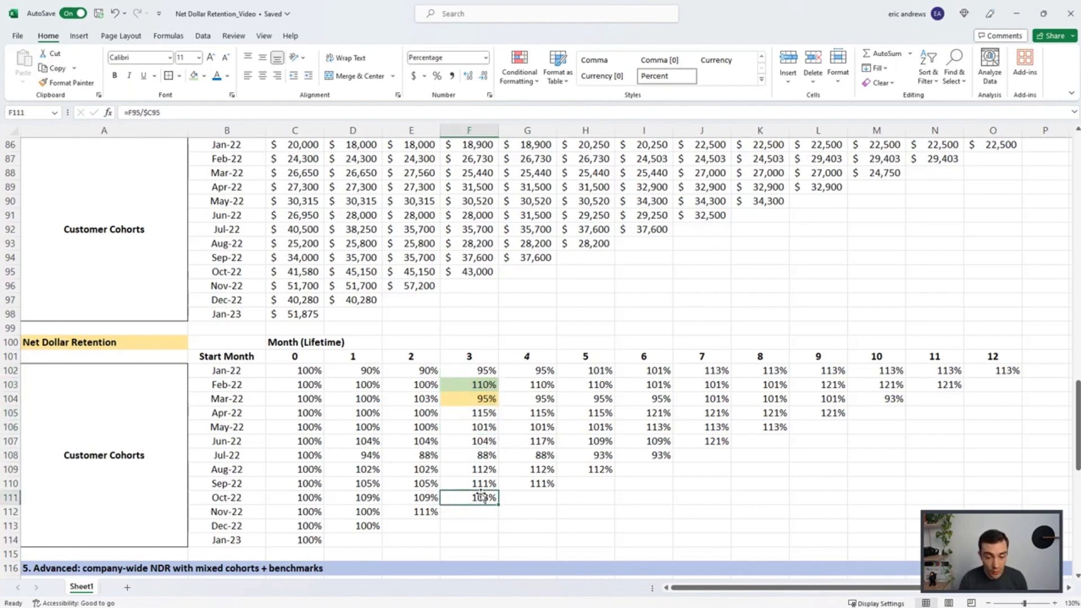
left_click(469, 484)
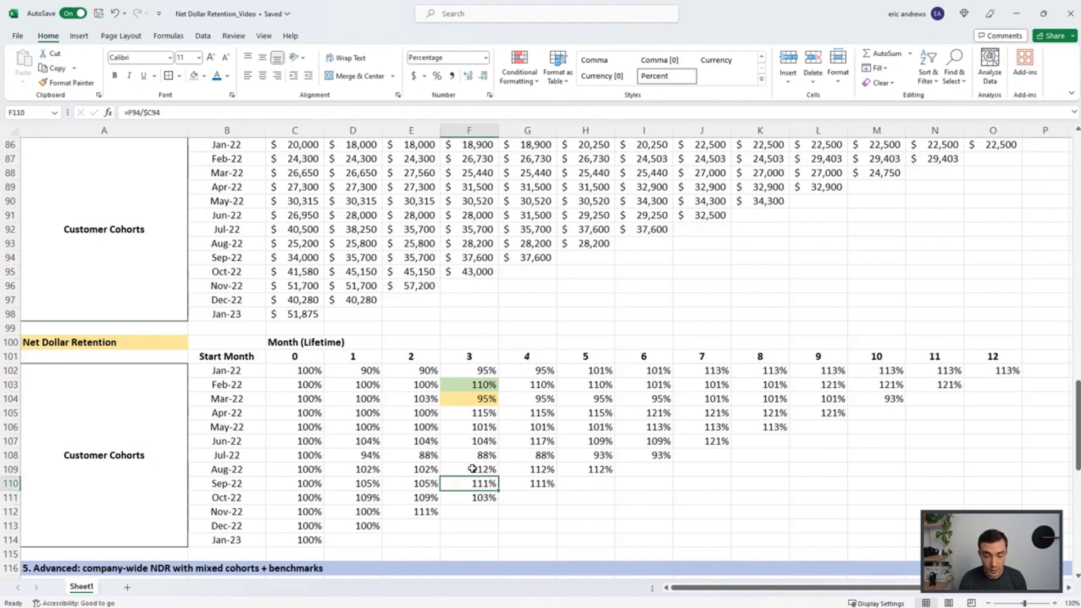
left_click(470, 455)
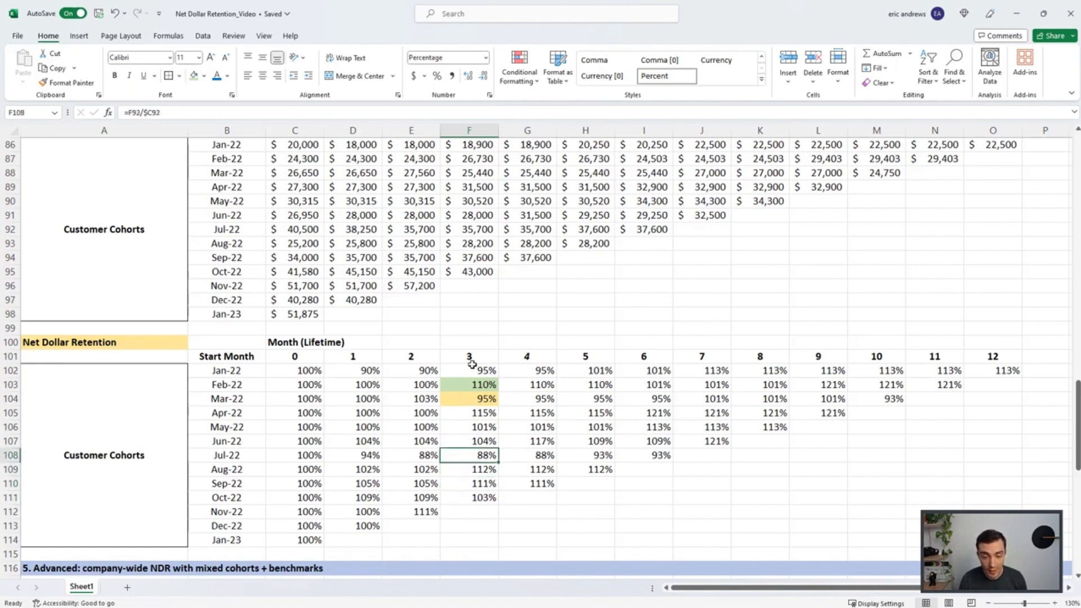
left_click(475, 412)
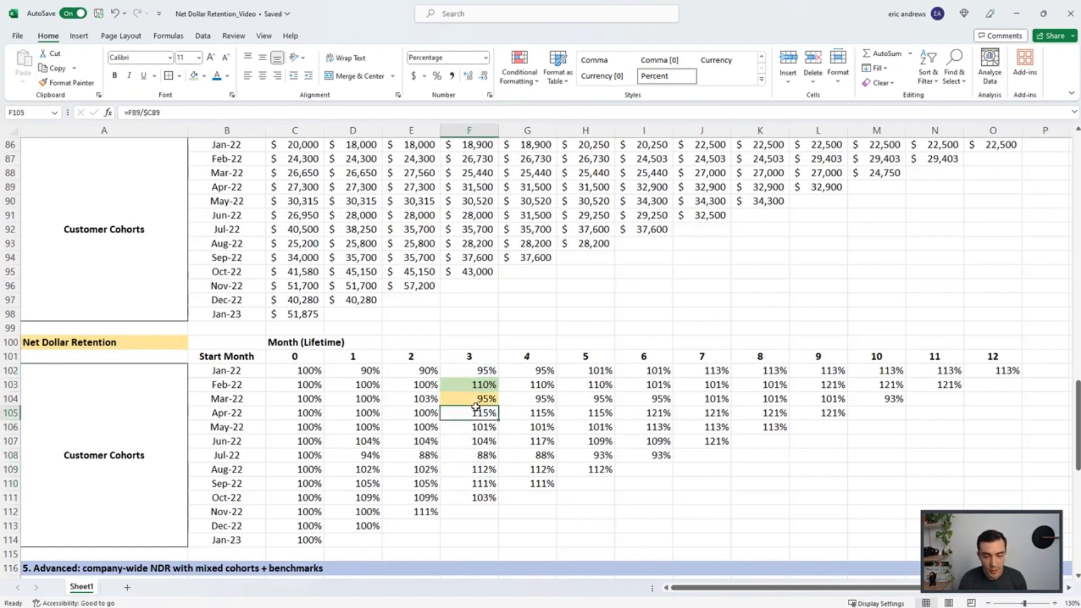
left_click(477, 426)
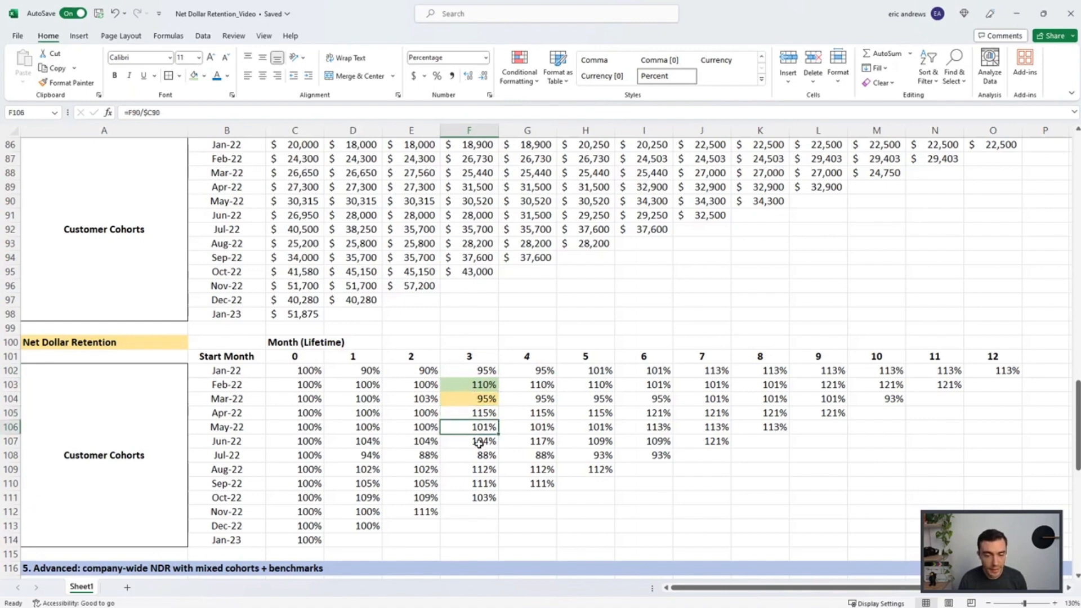
left_click(470, 442)
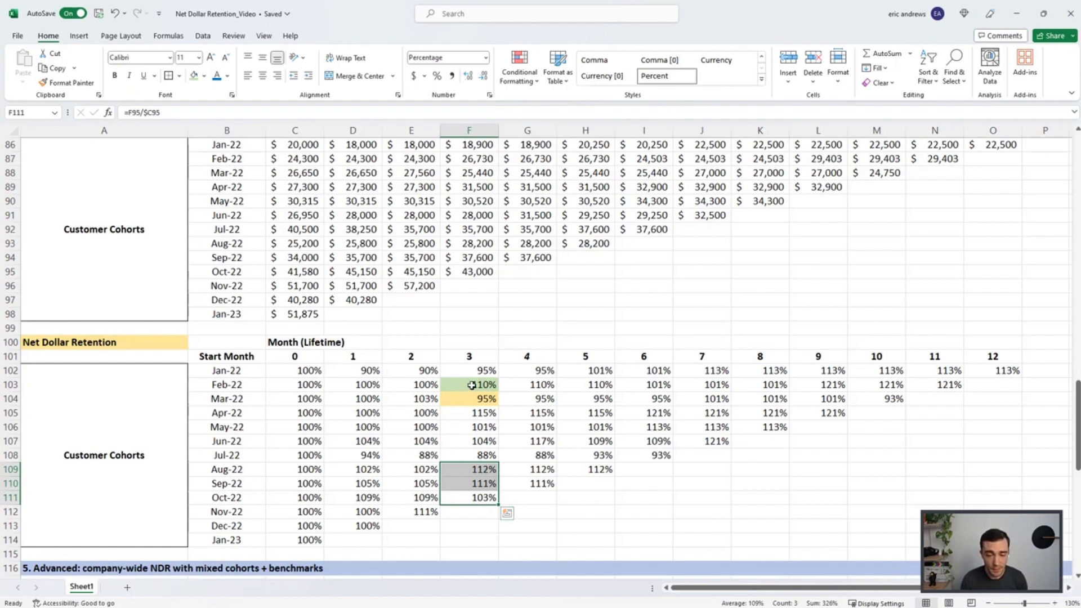
left_click(482, 386)
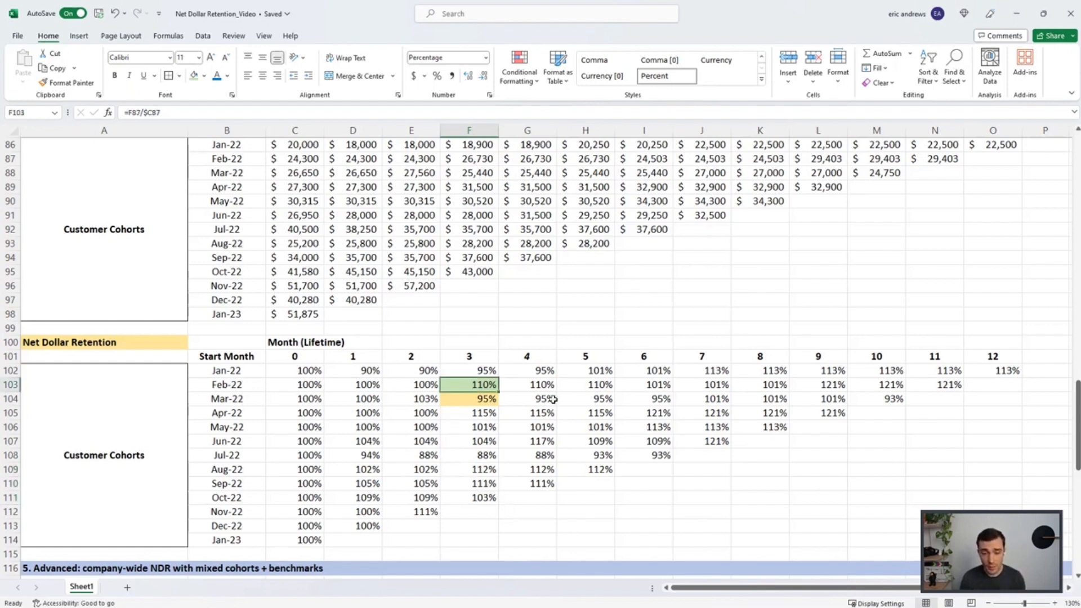
left_click_drag(294, 398, 469, 398)
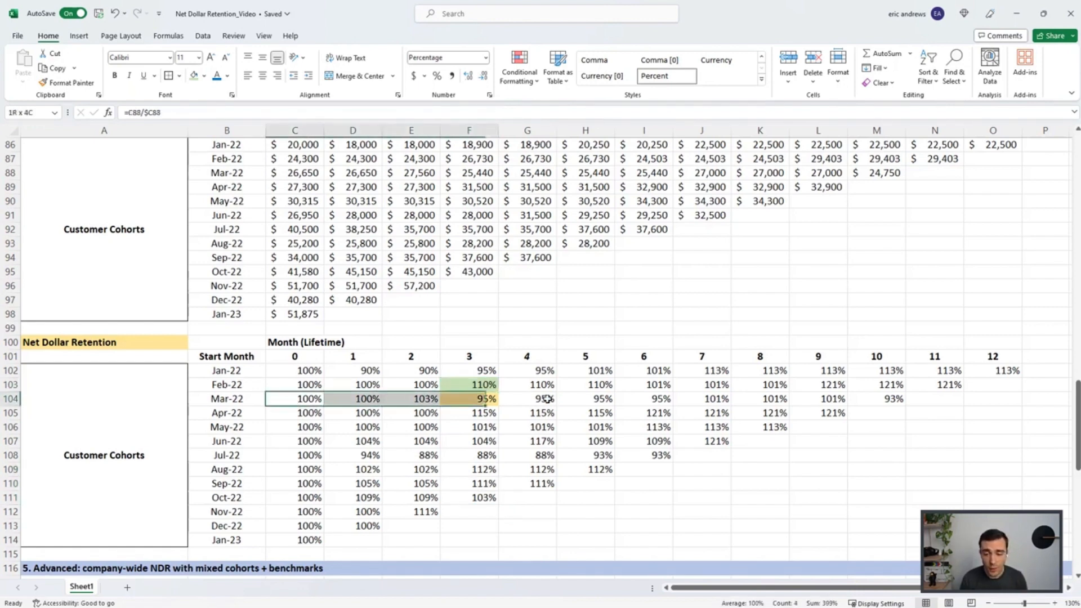
left_click(890, 399)
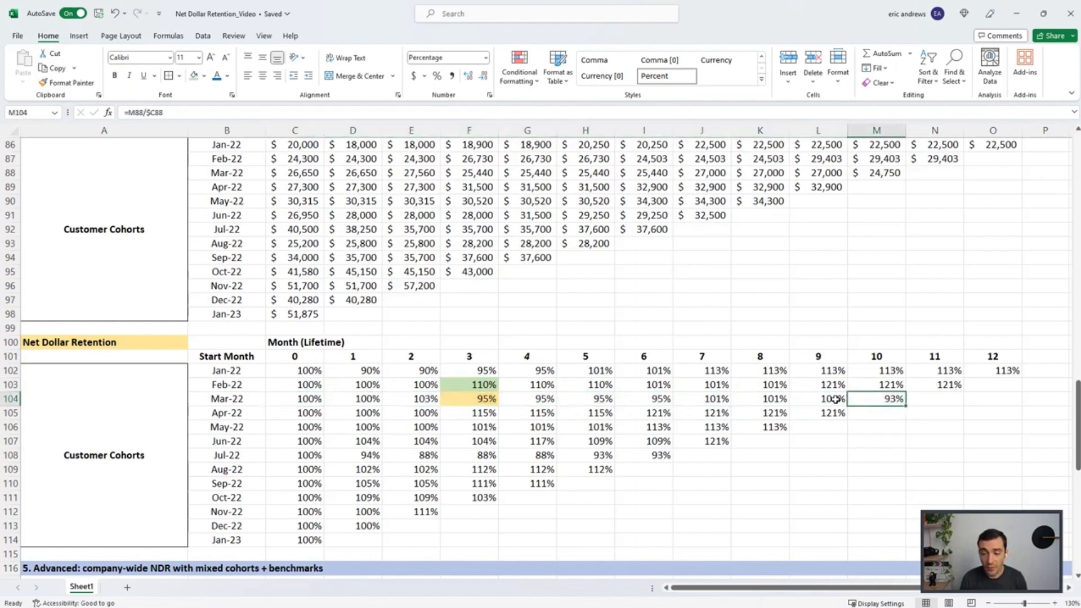
left_click(831, 399)
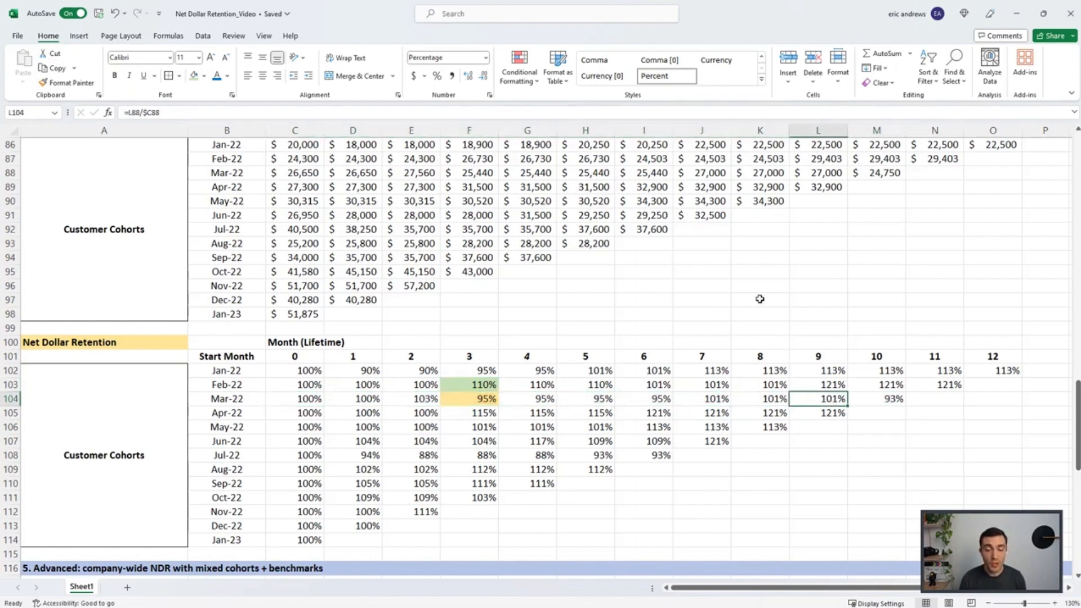